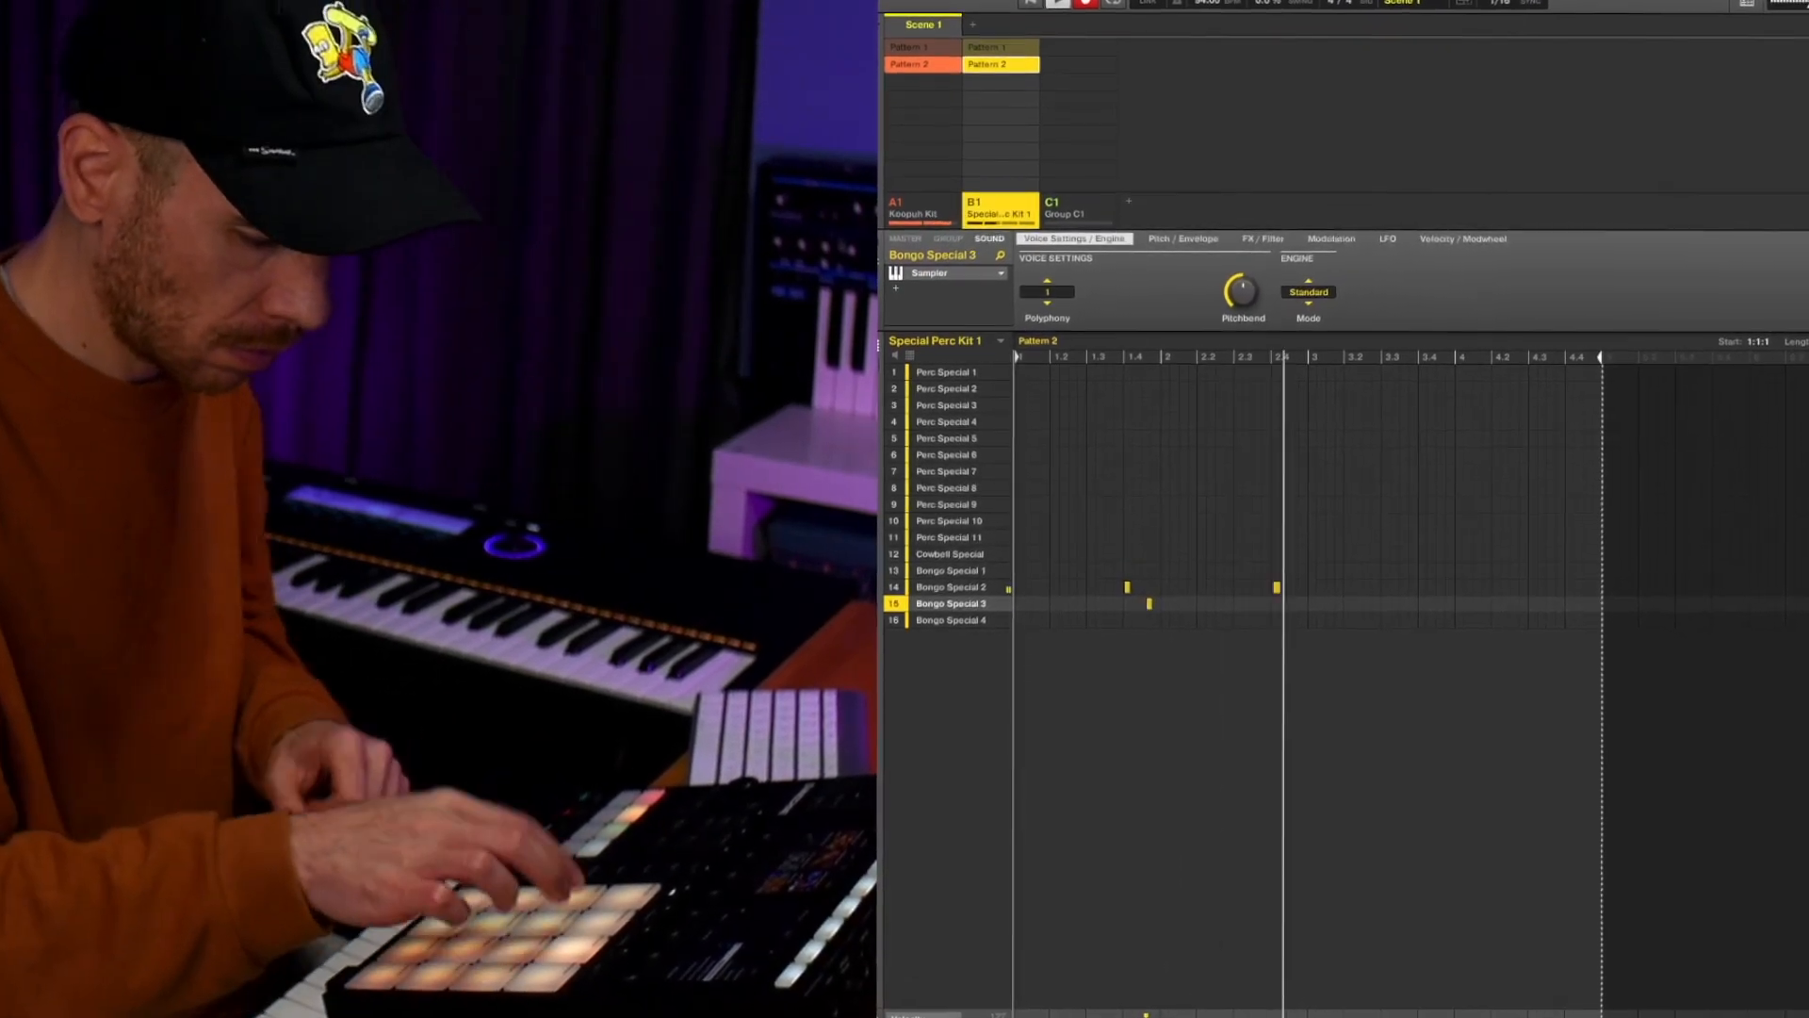
Select Pattern 2 of the Special Perc Kit group to hold the recorded bongo hits
{"action": "left_click", "coordinate": [946, 429]}
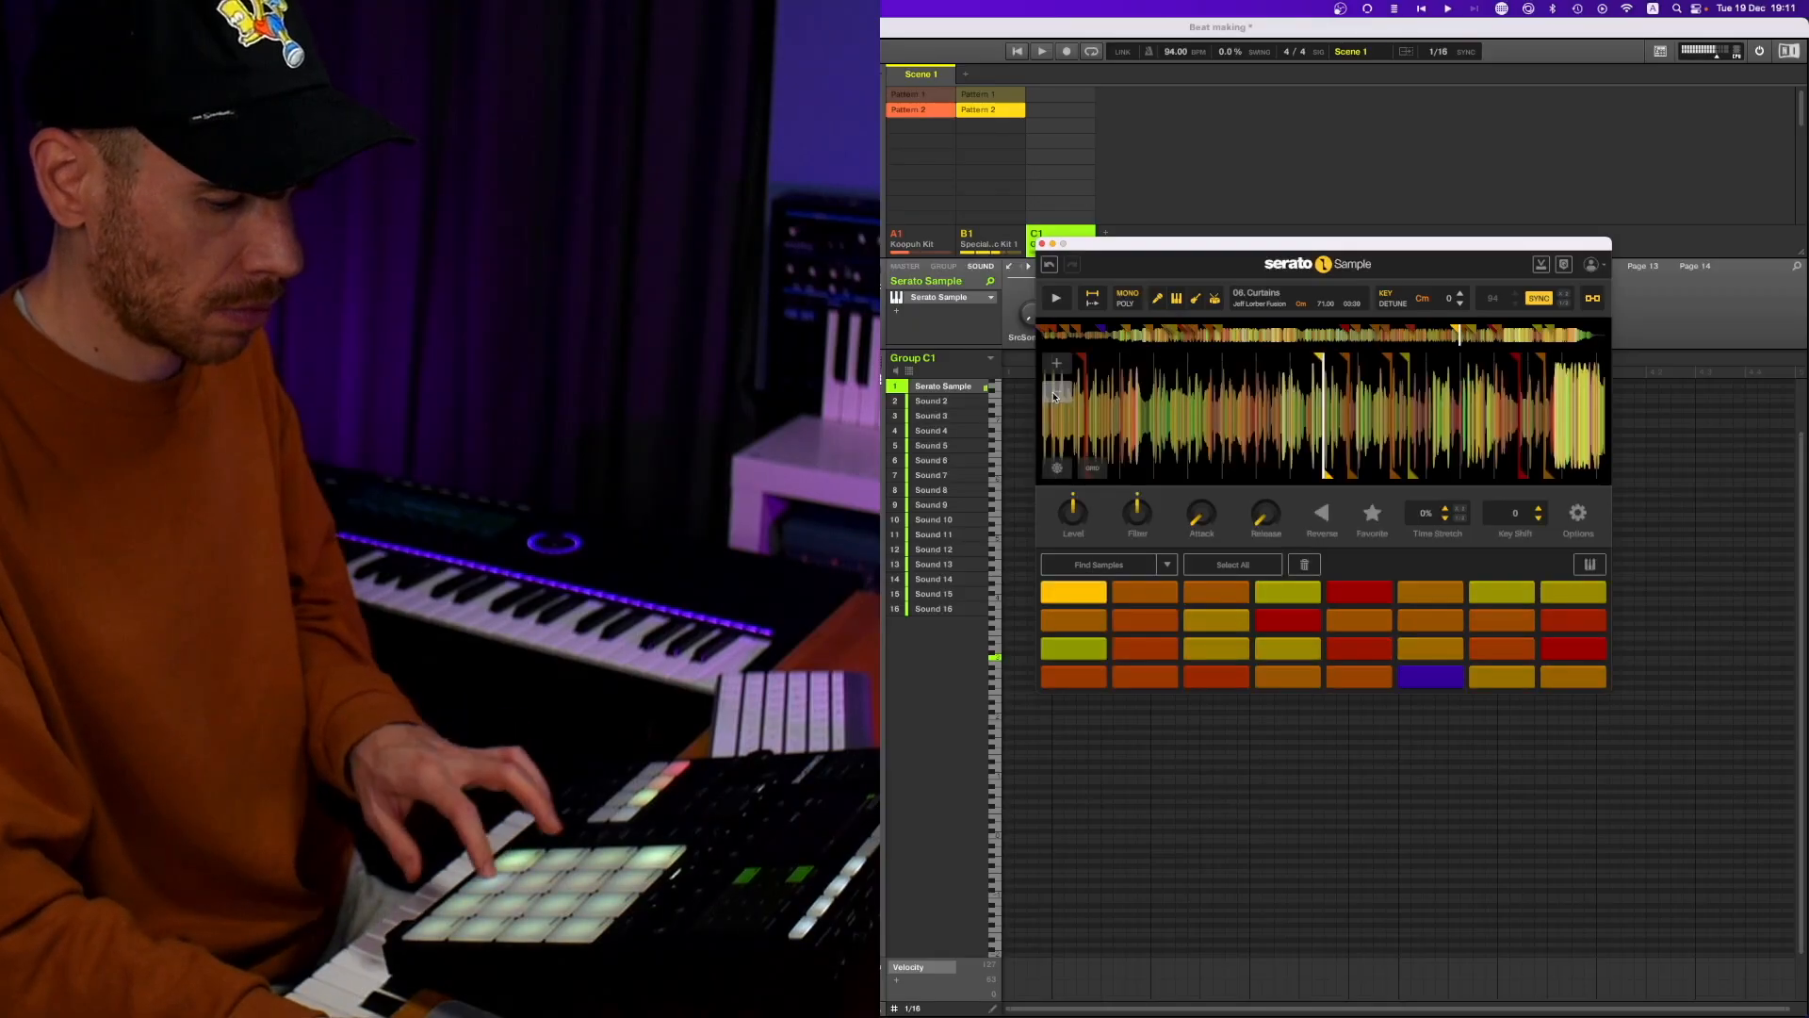
Zoom into the Serato Sample waveform on Group C1 to prepare chopping the loop
{"action": "left_click", "coordinate": [1055, 296]}
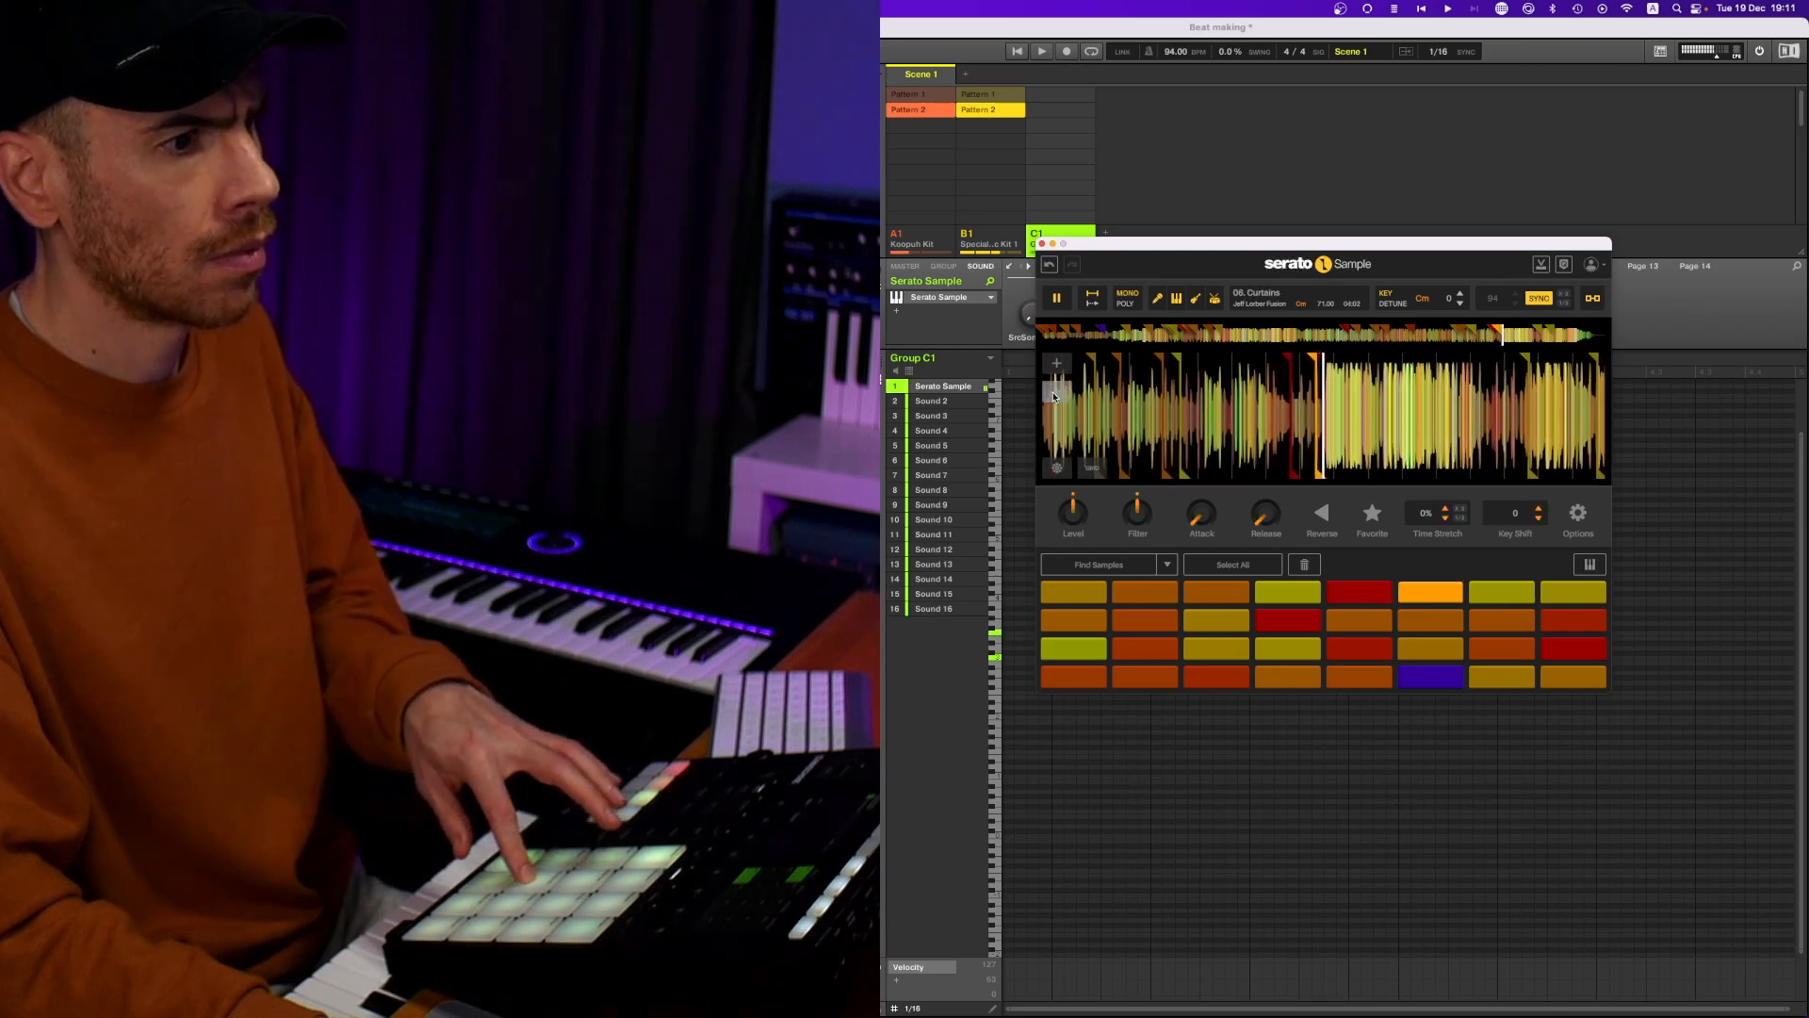
{"action": "left_click", "coordinate": [1056, 298]}
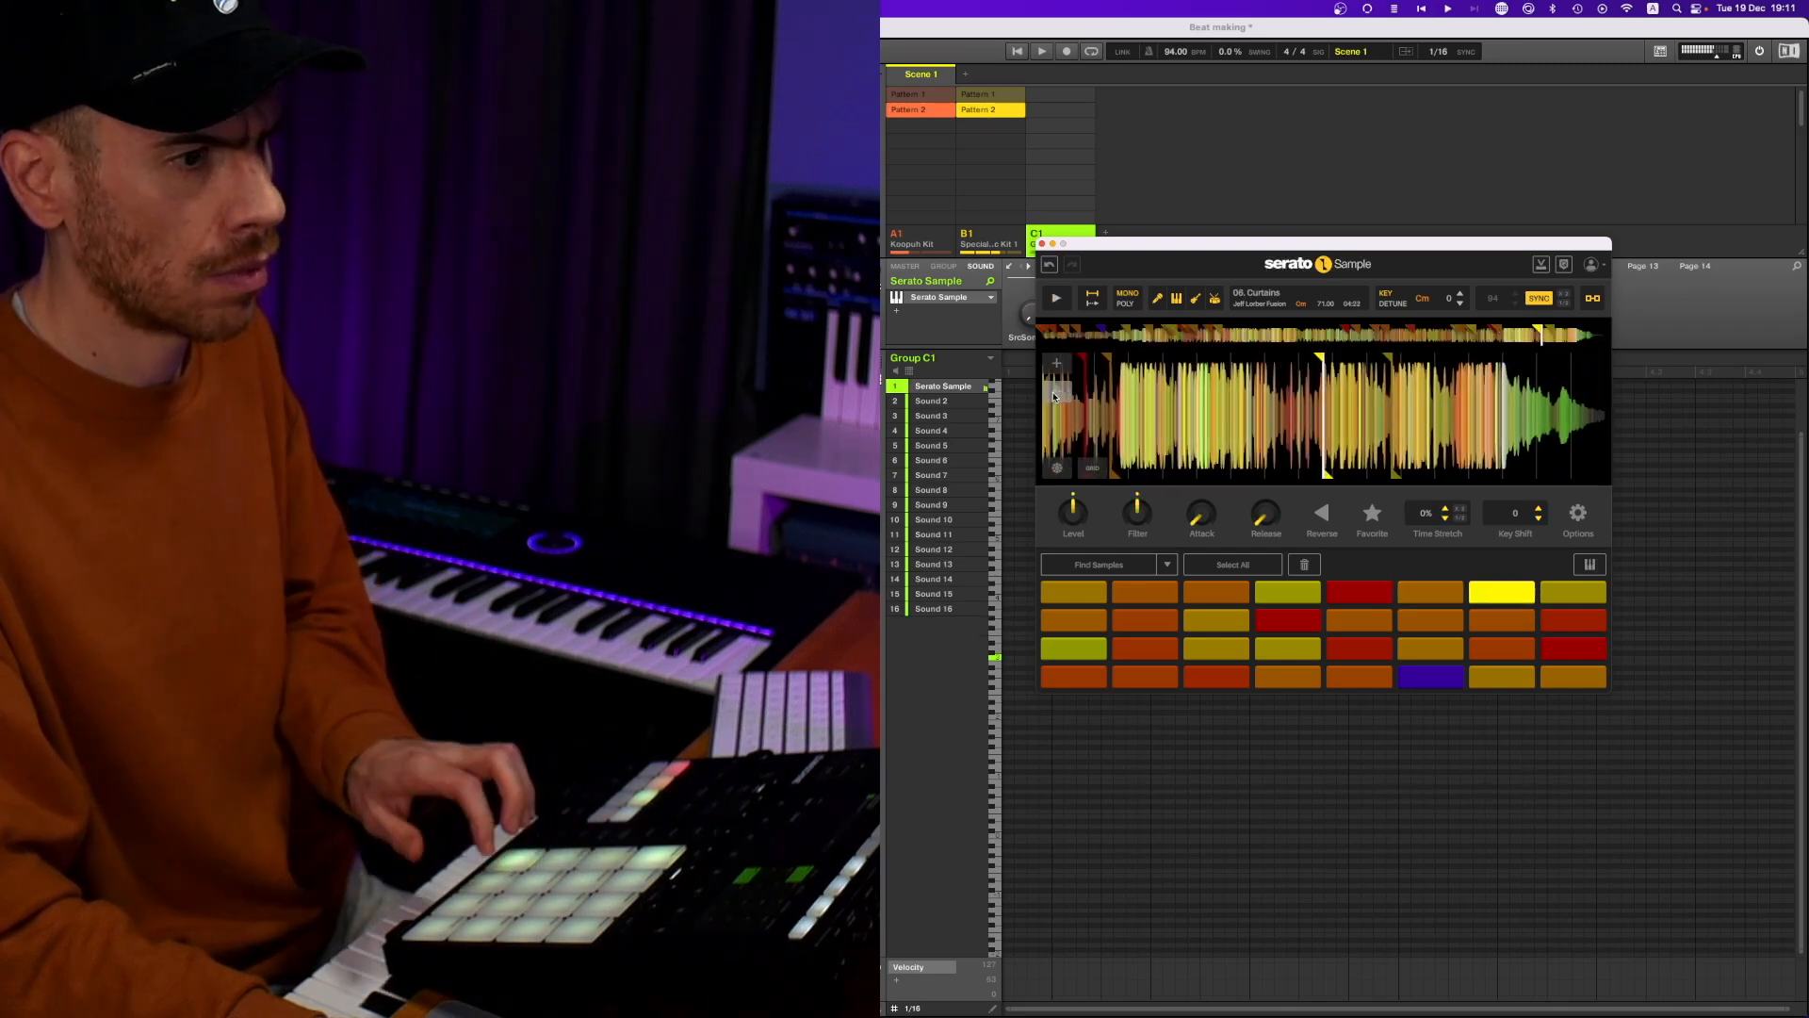
{"action": "left_click", "coordinate": [1055, 298]}
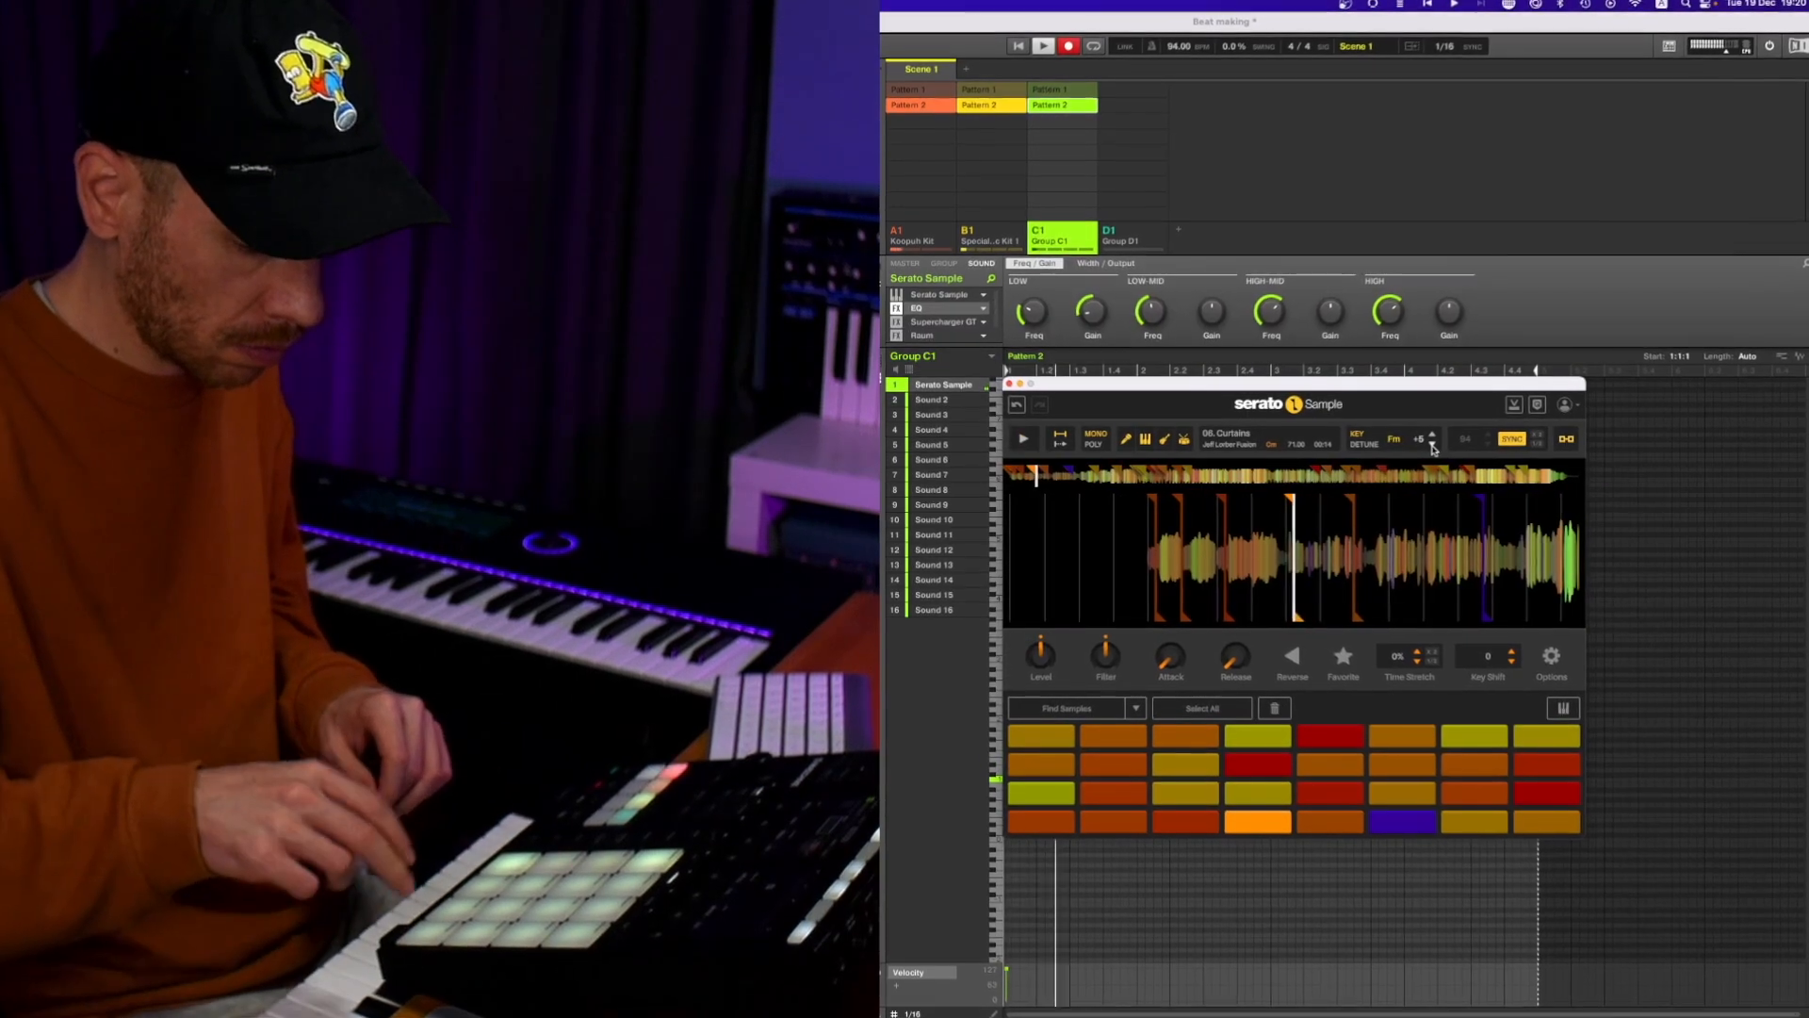
{"action": "left_click", "coordinate": [1044, 36]}
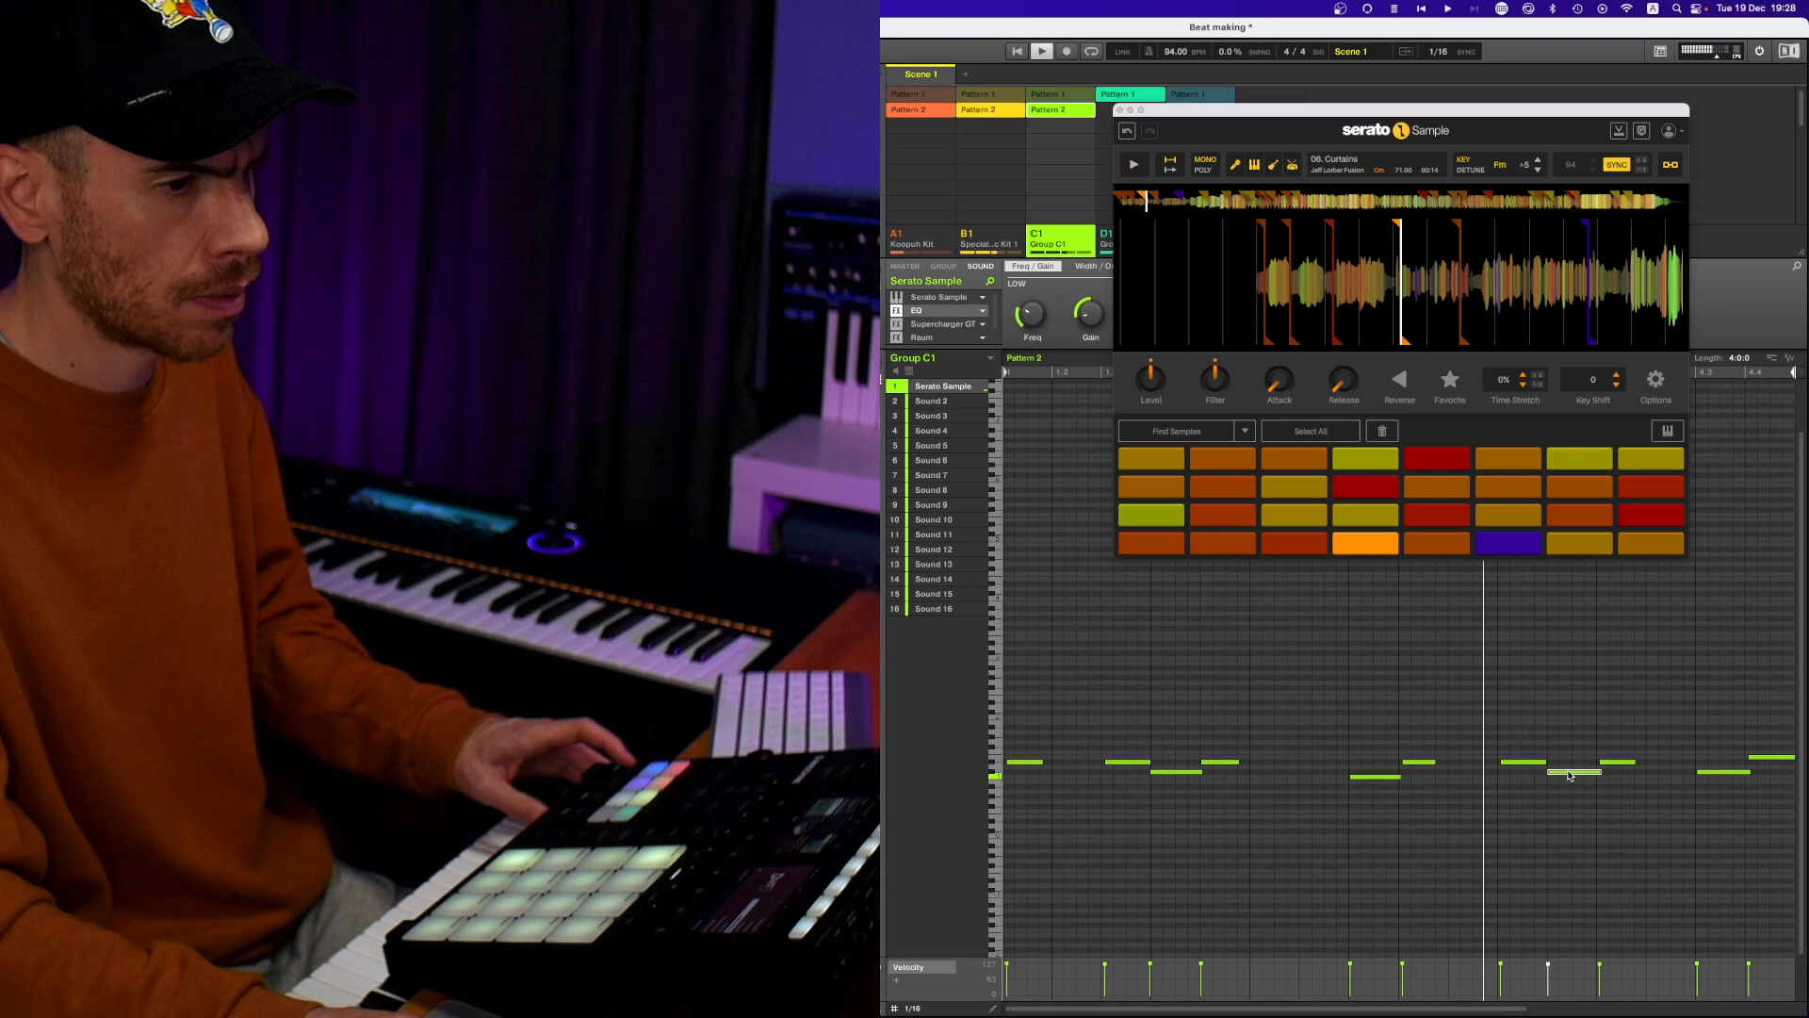
Select one of the recorded chop notes in Group C1's piano roll for editing
{"action": "left_click", "coordinate": [1132, 164]}
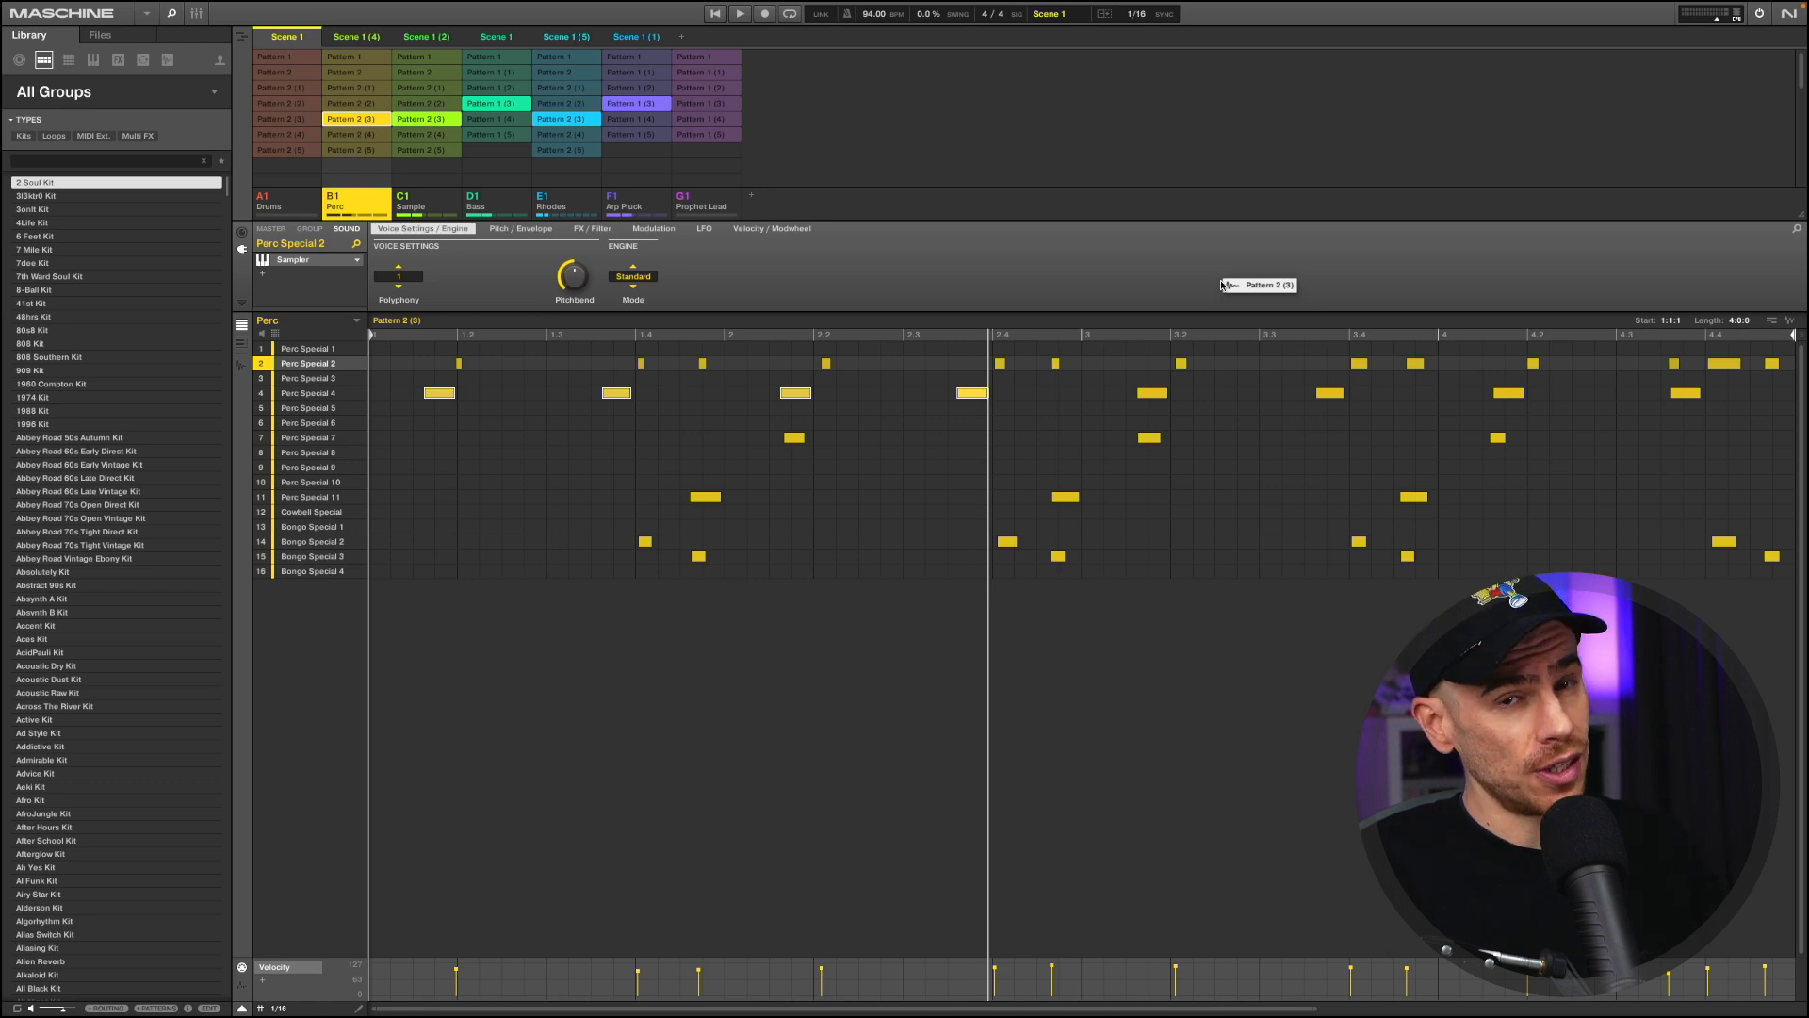
{"action": "mouse_move", "coordinate": [1174, 281]}
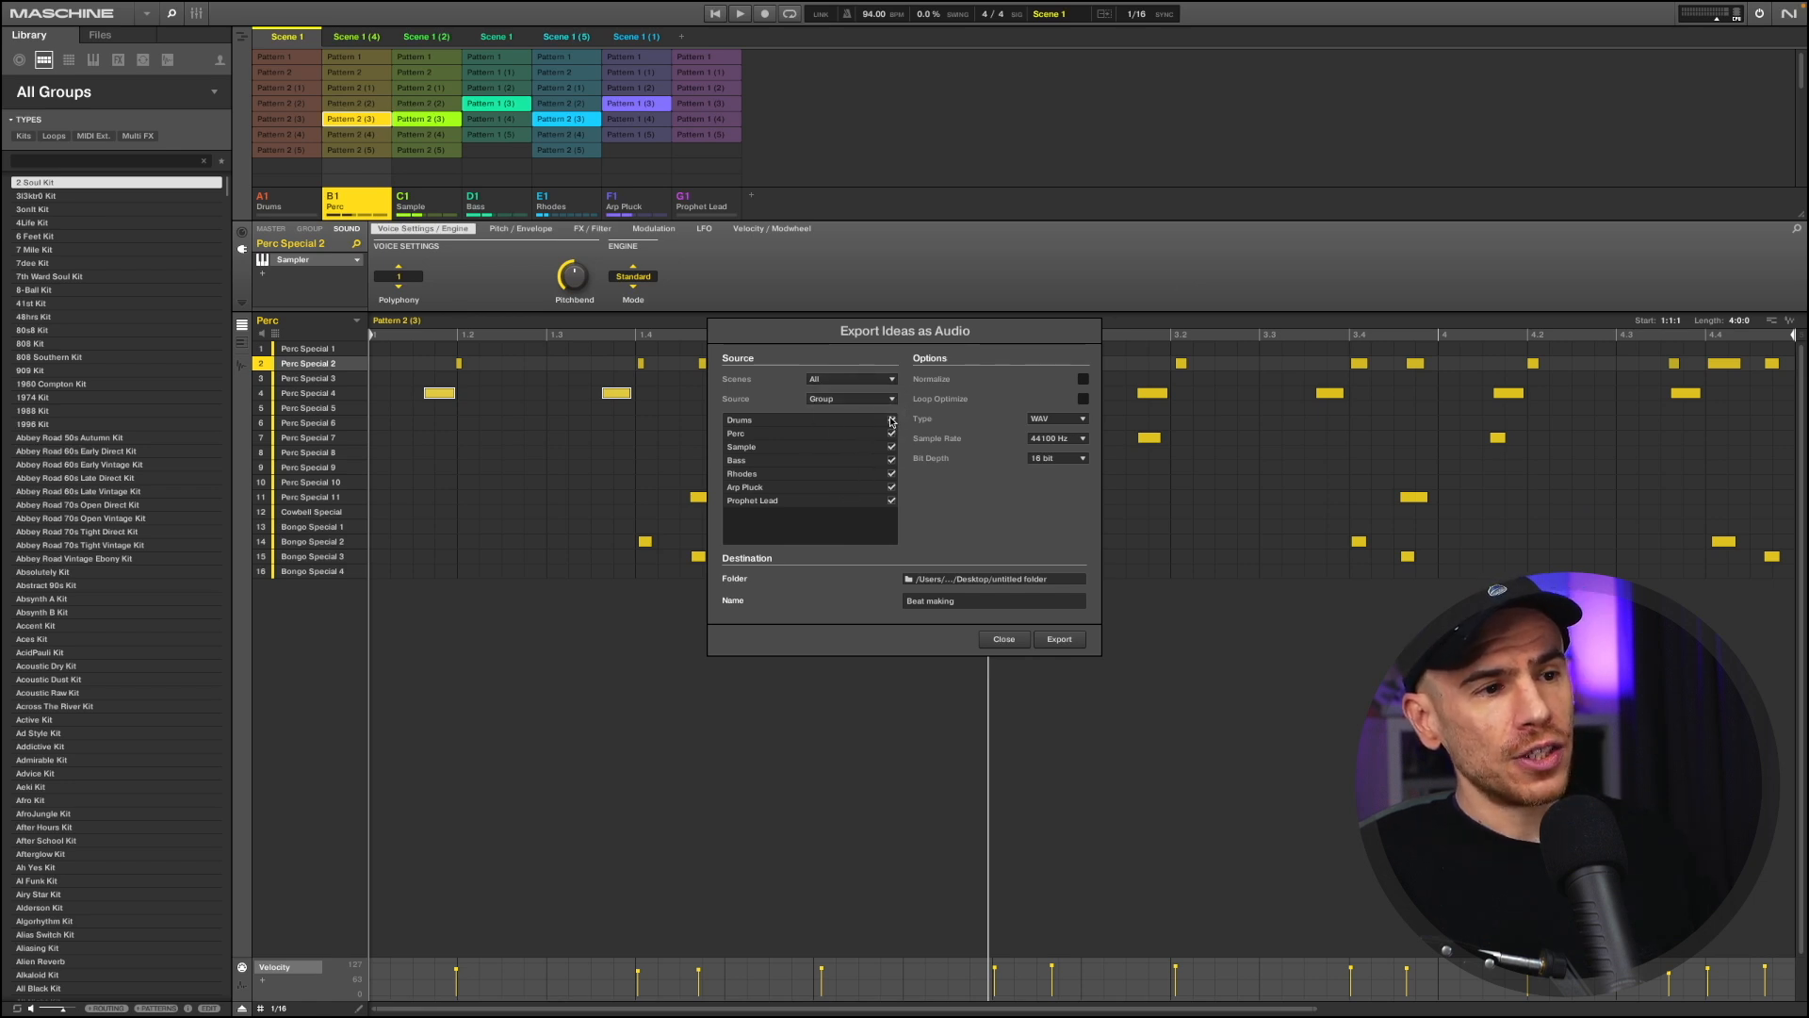
Run the export and close the export settings before checking the WAV stems in Finder
{"action": "left_click", "coordinate": [889, 418]}
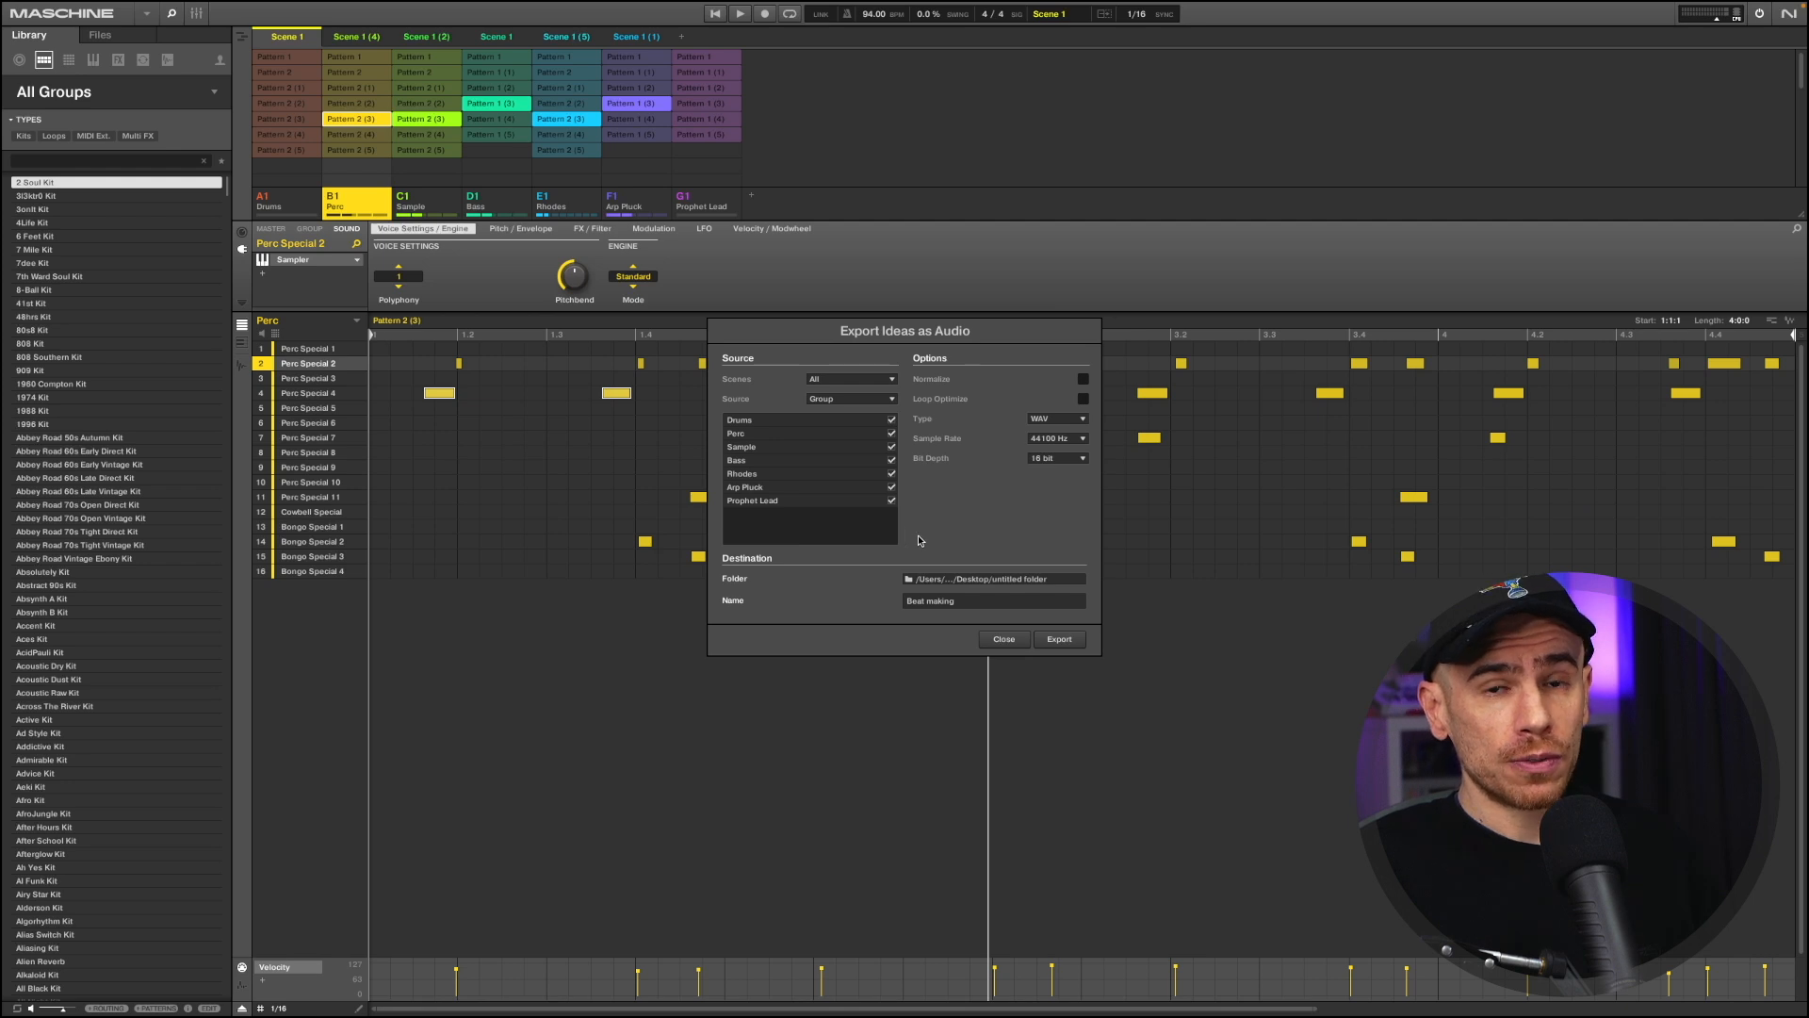
{"action": "mouse_move", "coordinate": [937, 590]}
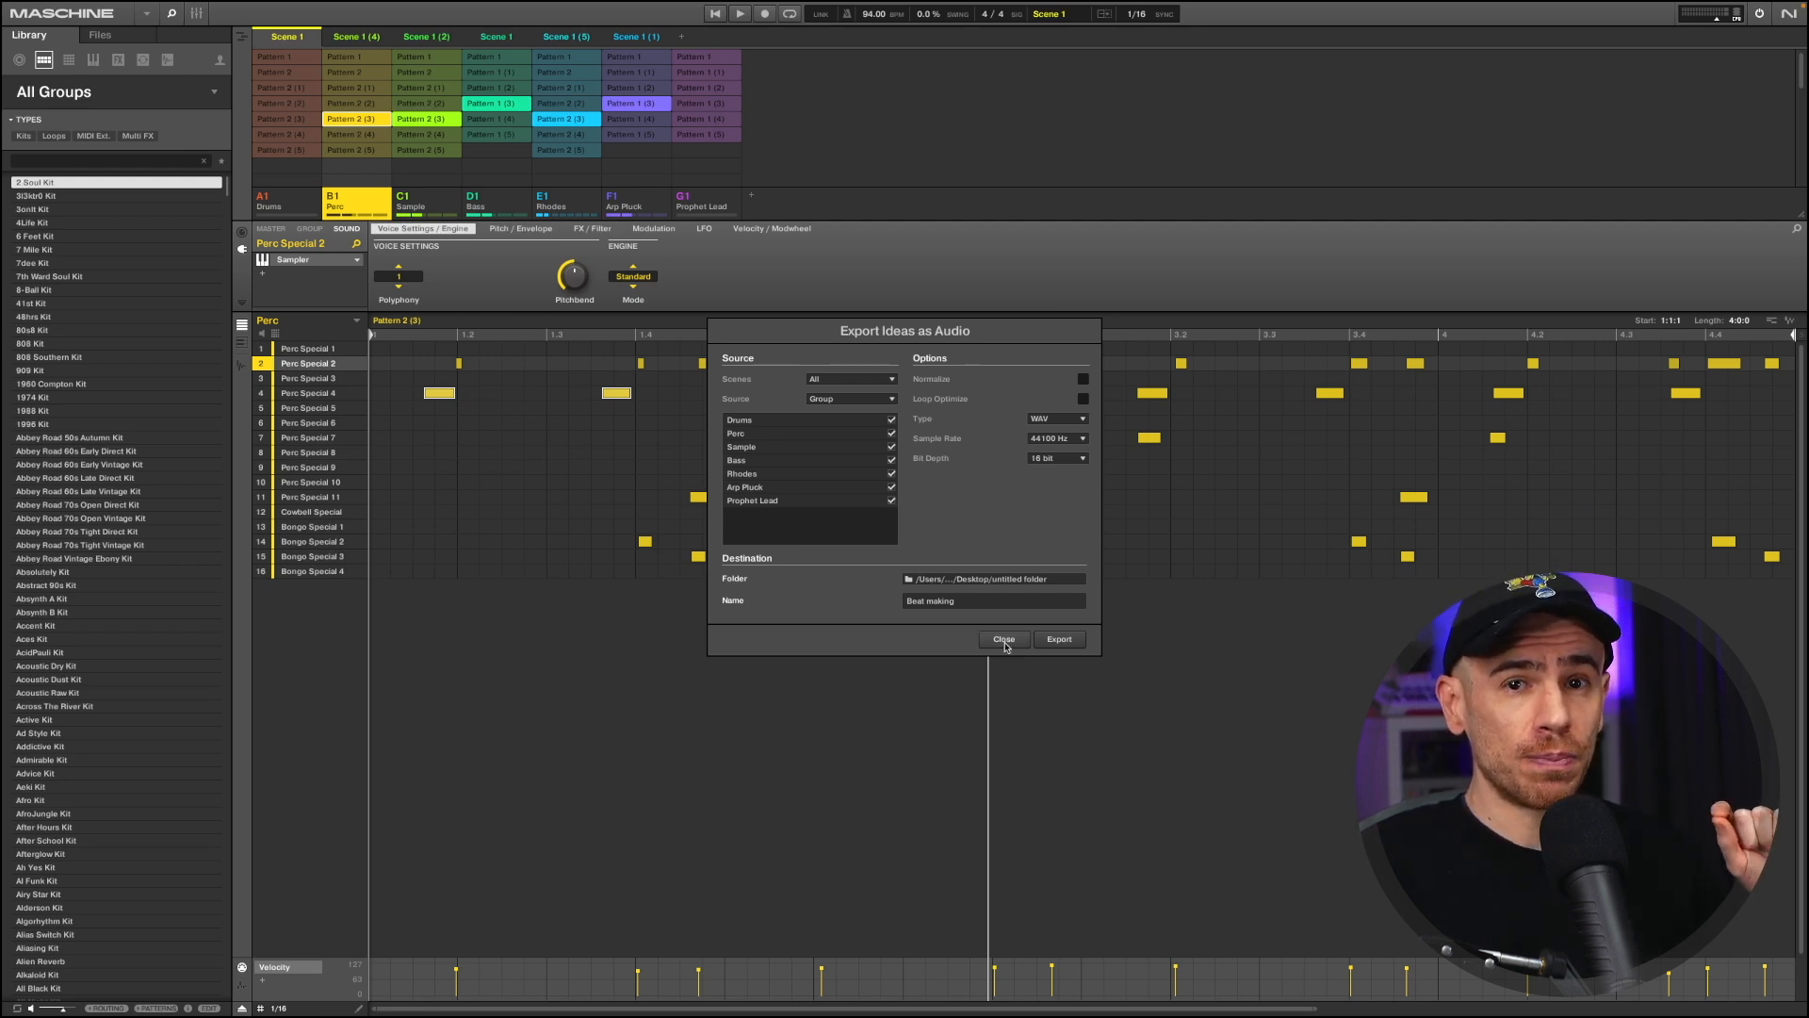
{"action": "left_click", "coordinate": [1057, 639]}
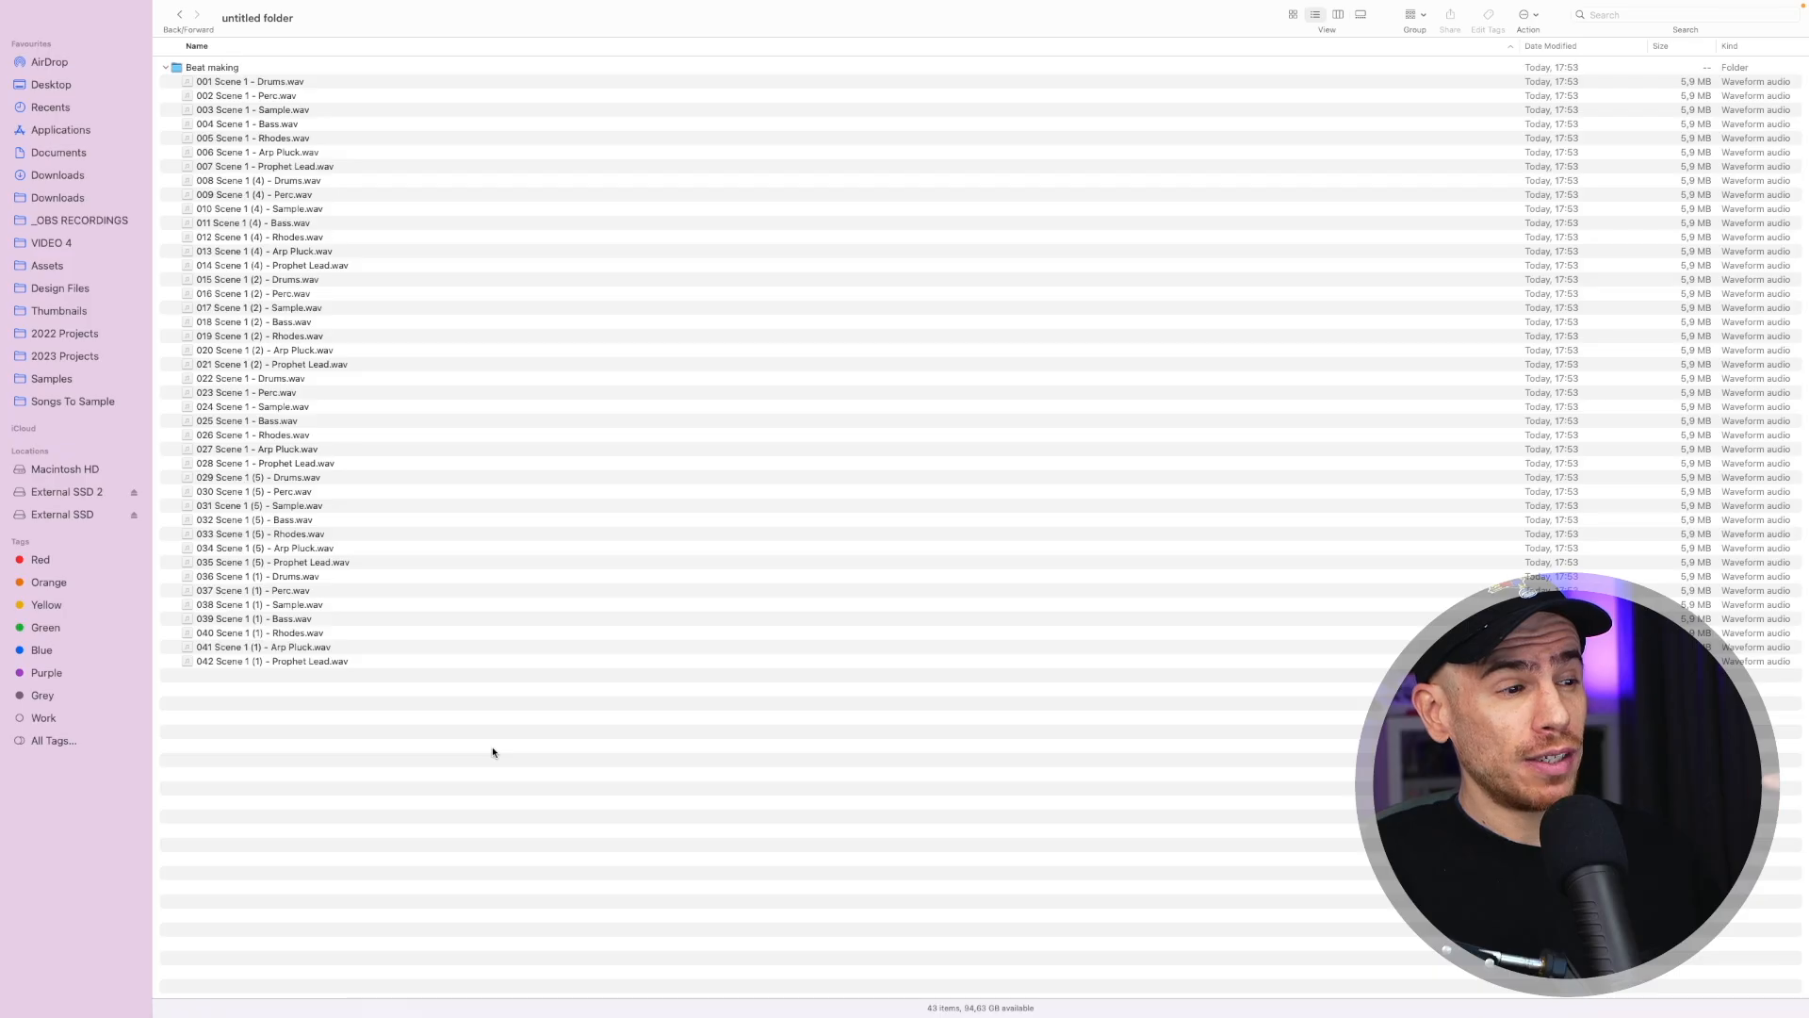
{"action": "mouse_move", "coordinate": [398, 462]}
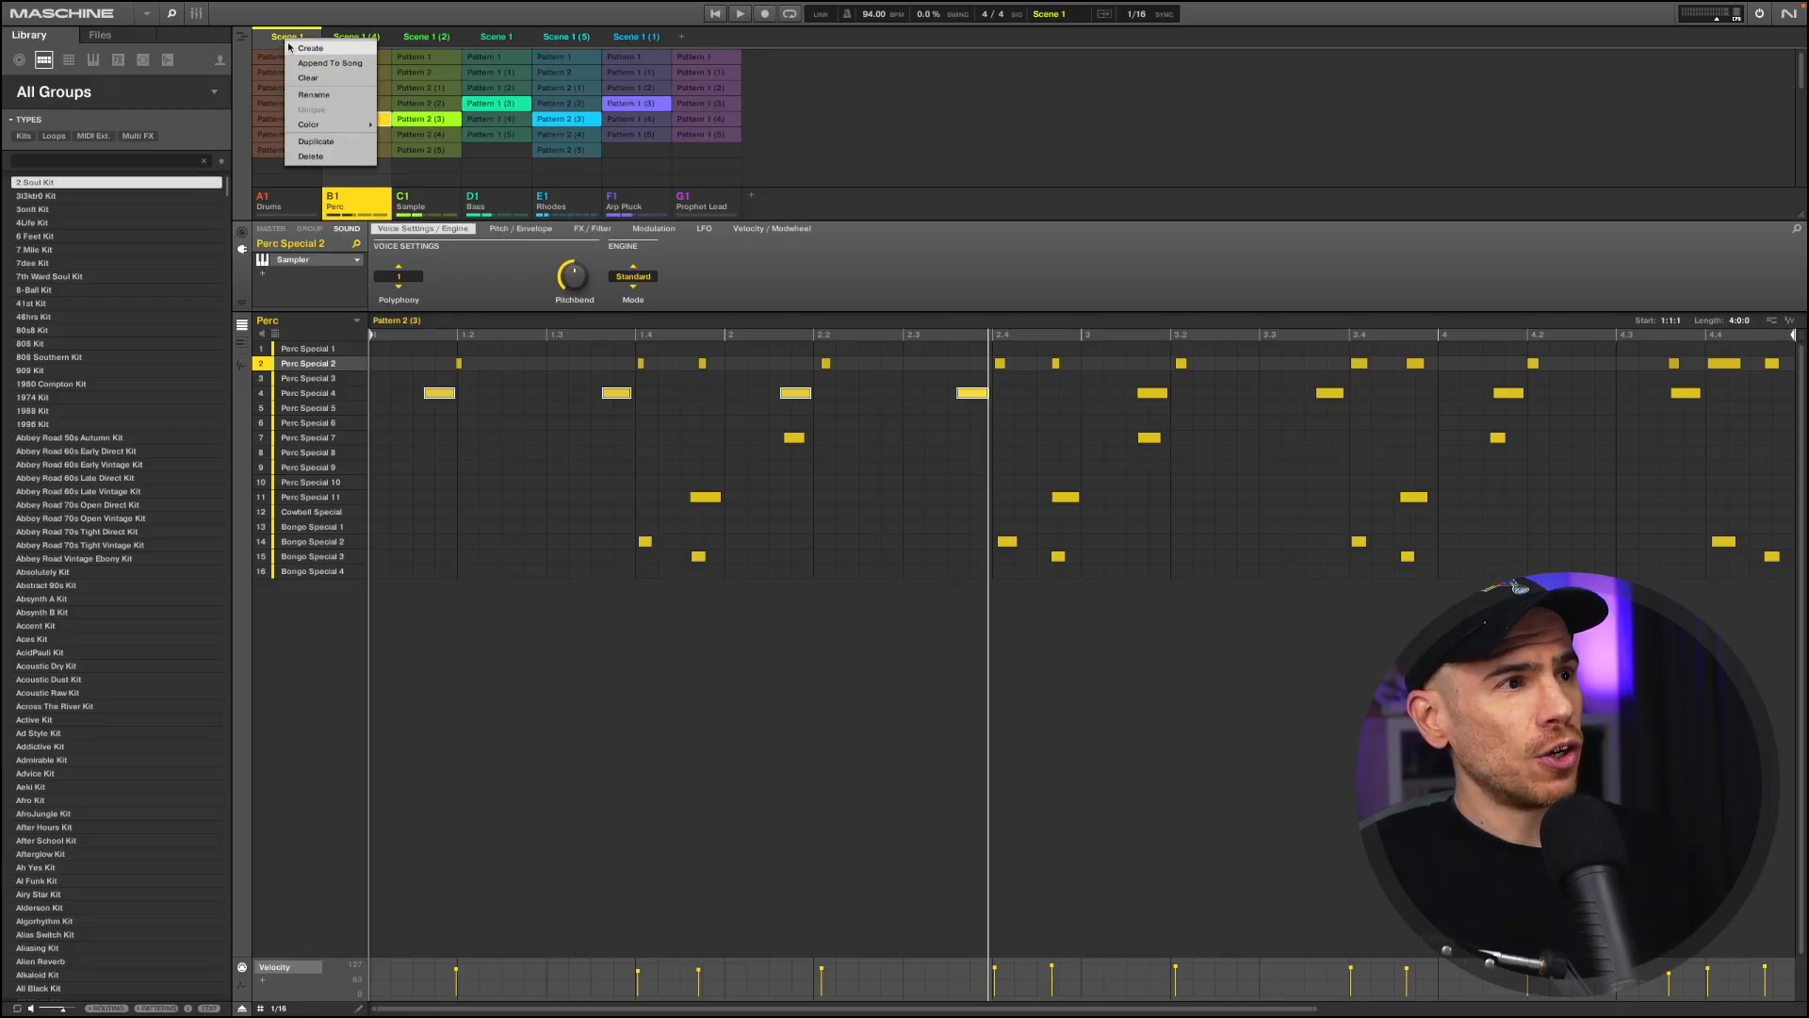
Use the File menu to reach Export Audio for the Beat making song
{"action": "left_click", "coordinate": [316, 141]}
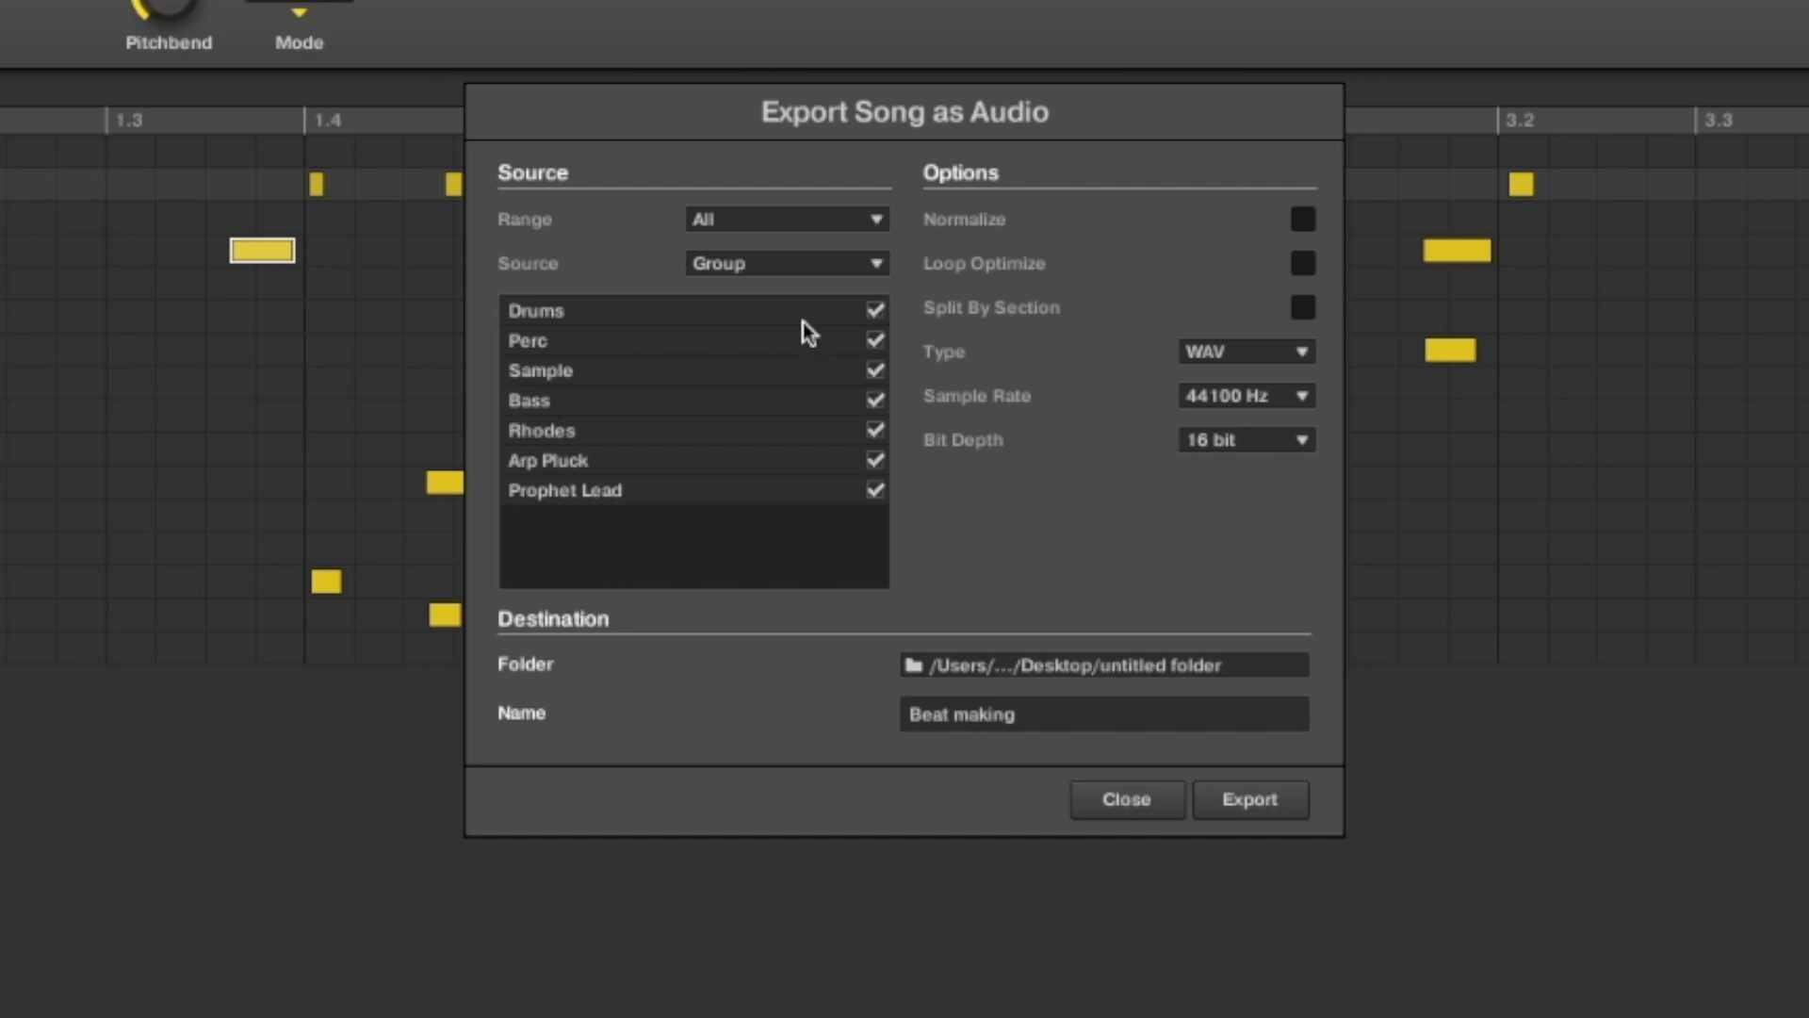
{"action": "mouse_move", "coordinate": [771, 321]}
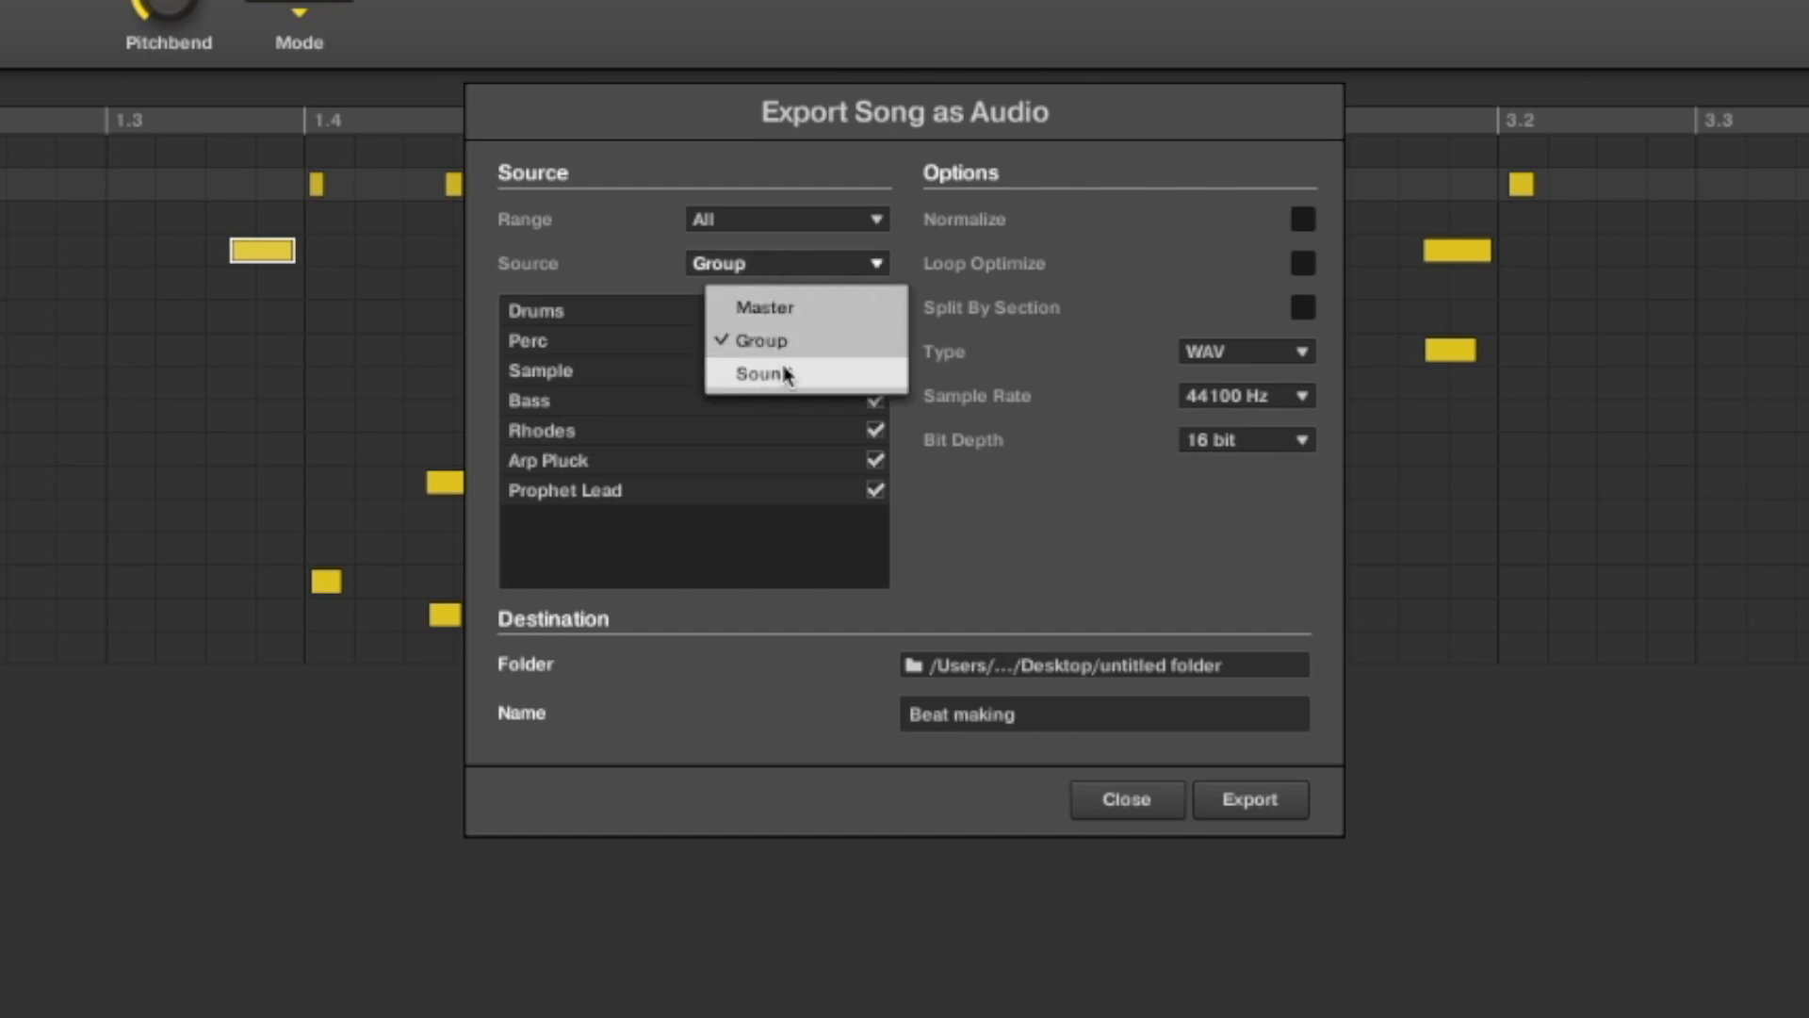
Keep Source set to Group so each of the seven groups exports as its own WAV stem
{"action": "left_click", "coordinate": [759, 373]}
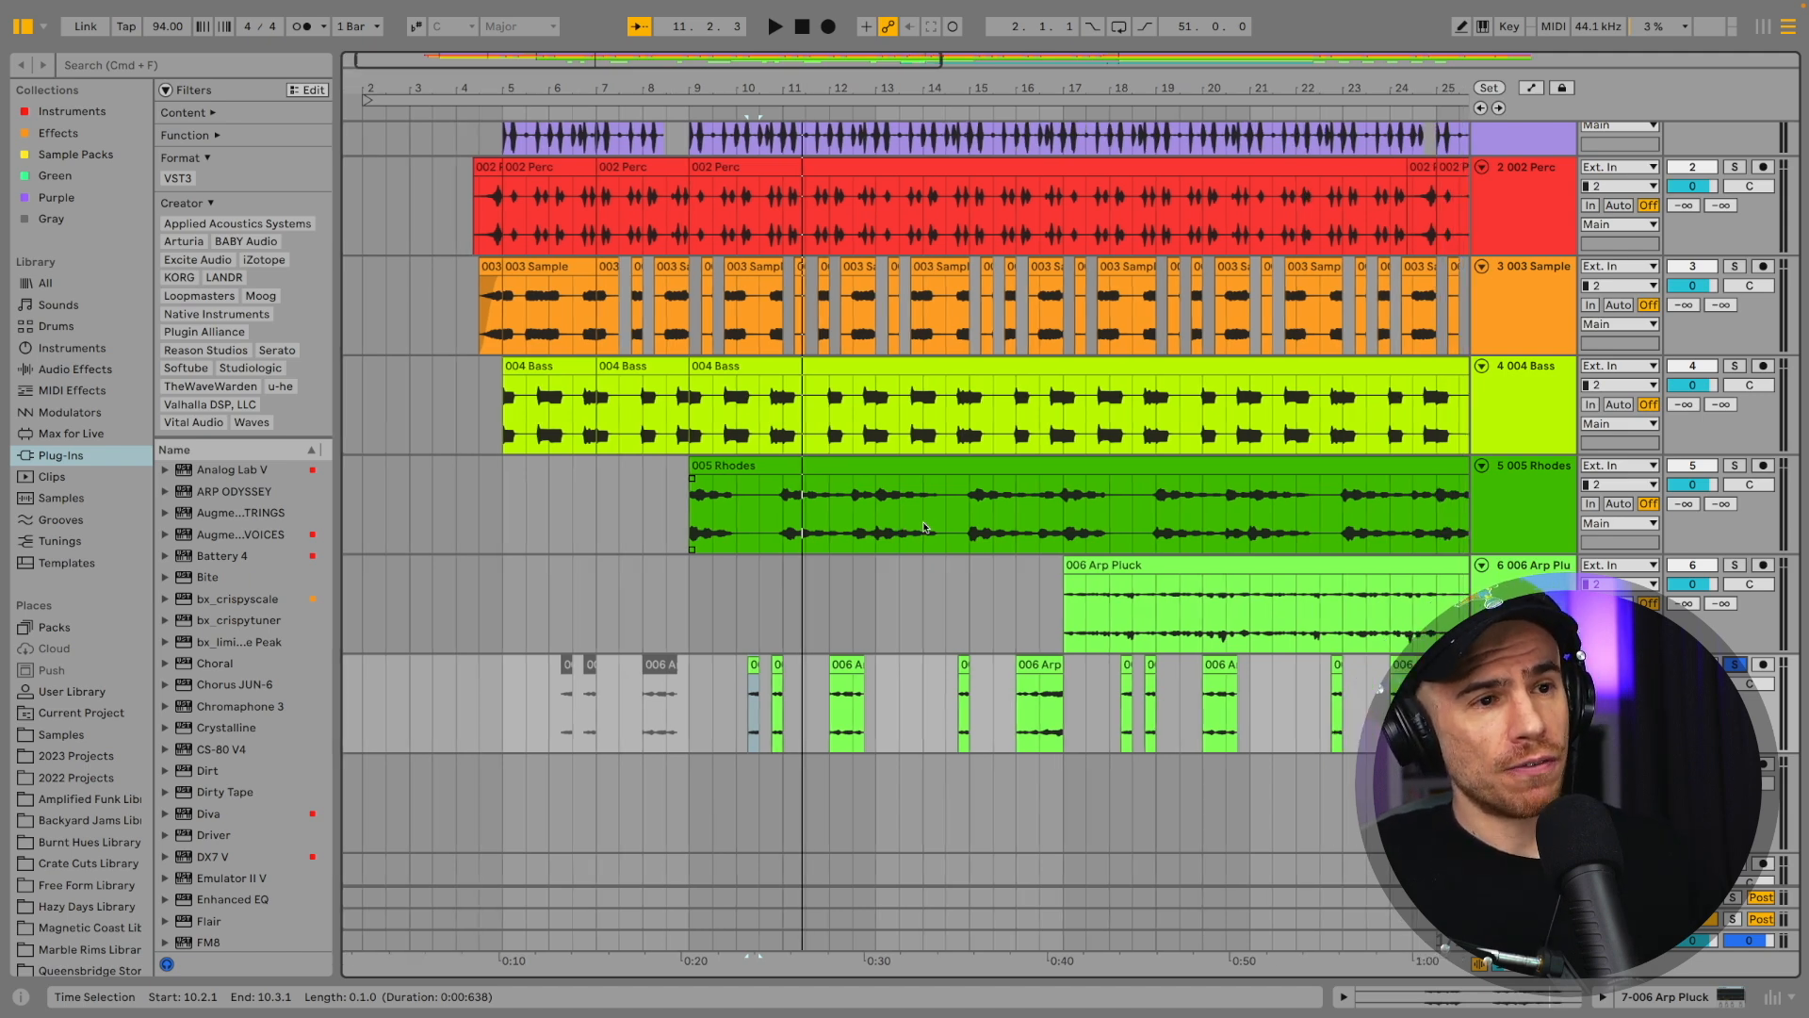
Scroll the arrangement right to reach the remaining stem tracks for colouring
{"action": "scroll", "scroll_direction": "right", "scroll_amount": 3}
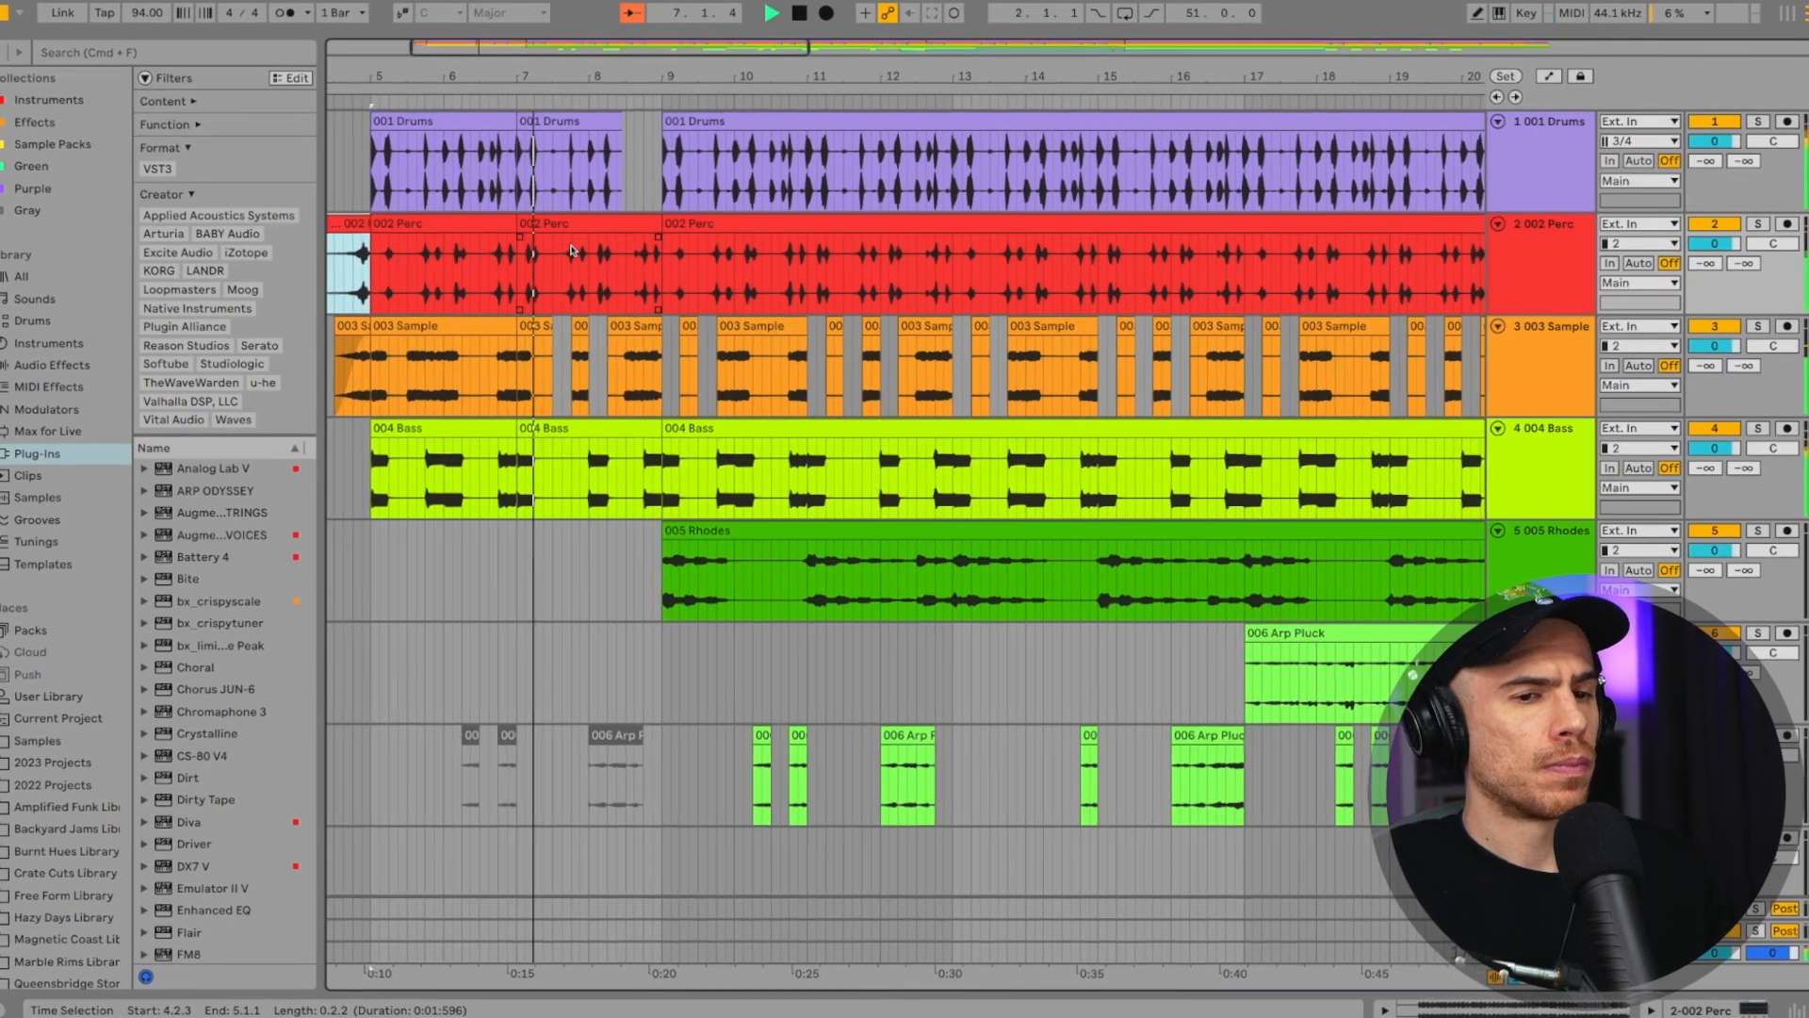
{"action": "left_click", "coordinate": [771, 13]}
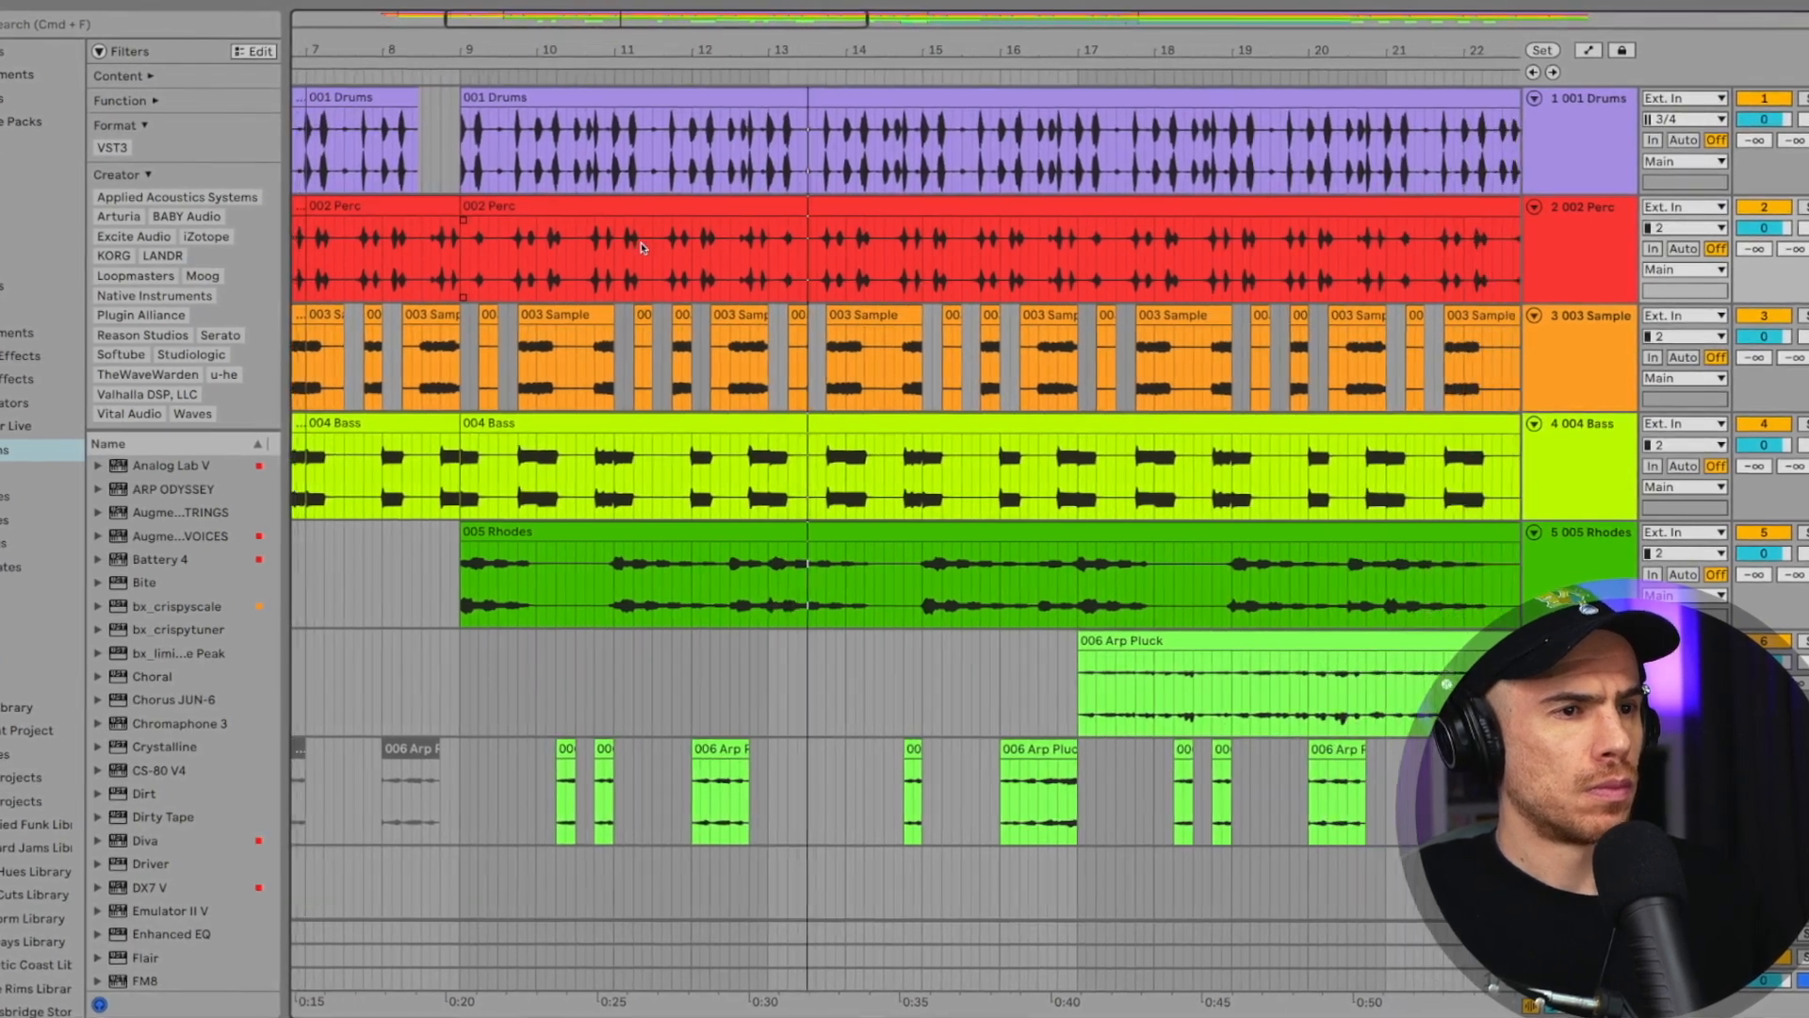
{"action": "scroll", "scroll_direction": "right", "scroll_amount": 3}
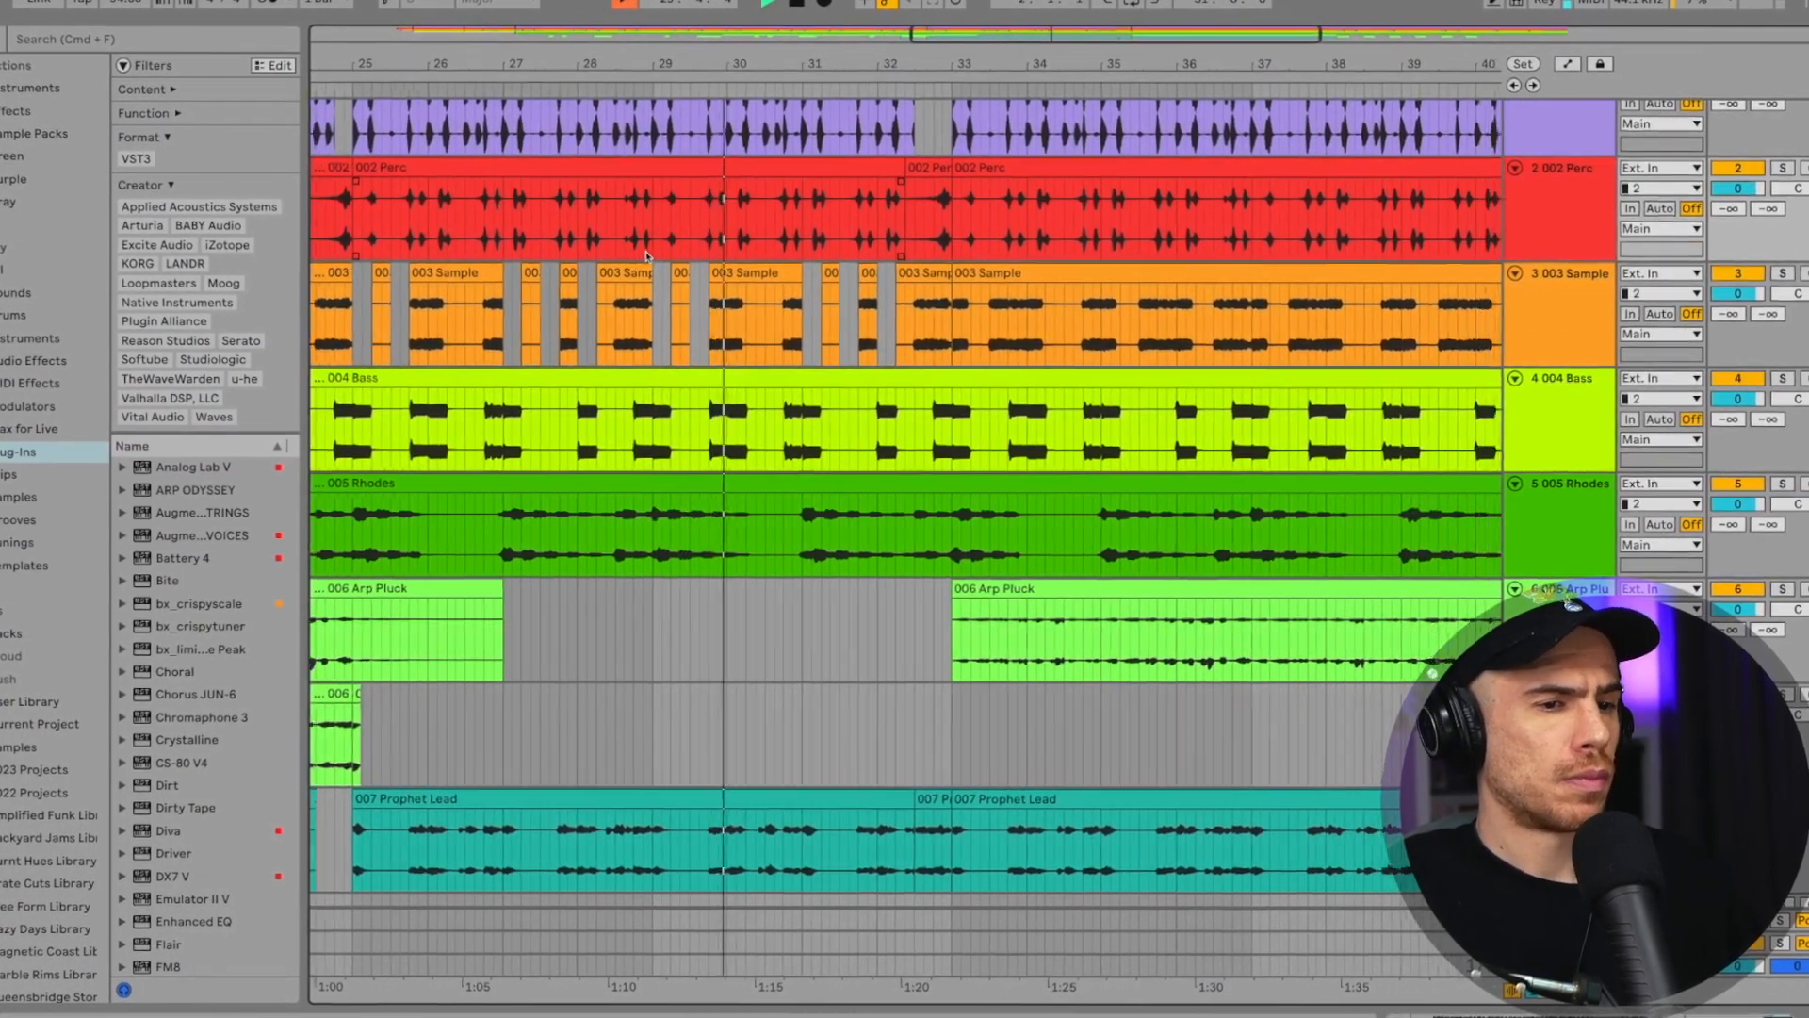
{"action": "scroll", "scroll_direction": "right", "scroll_amount": 3}
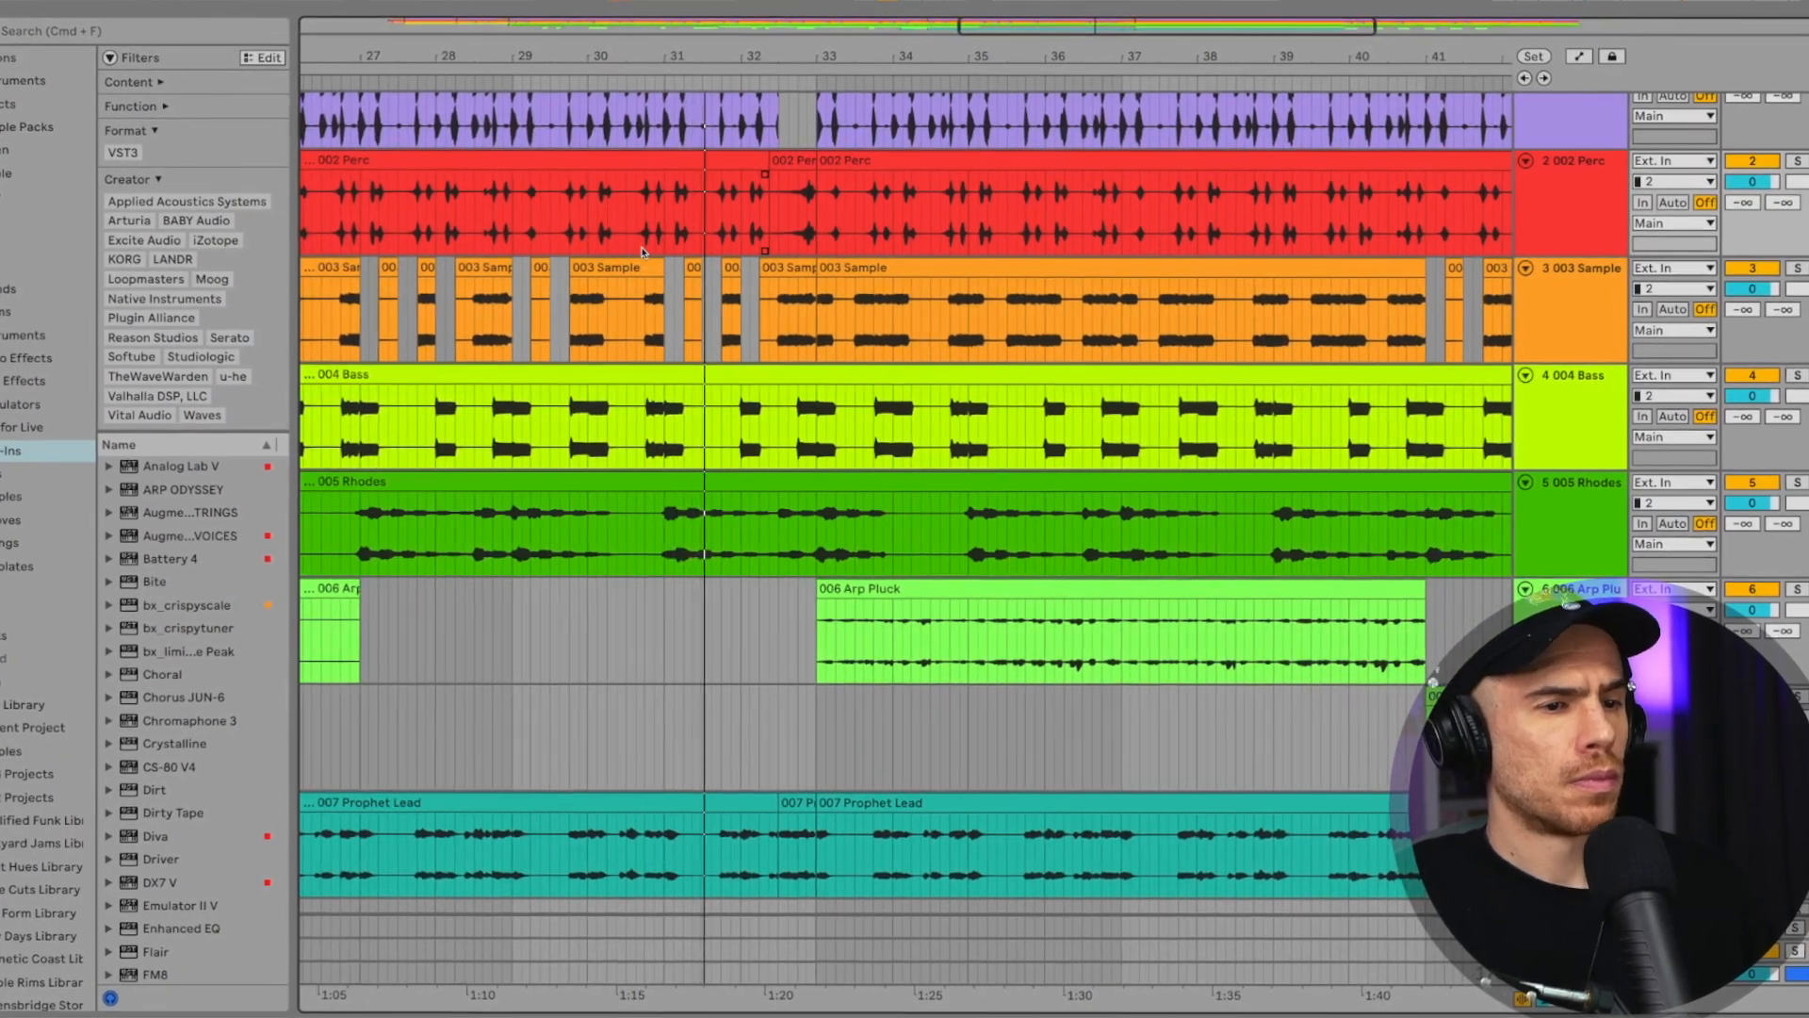
{"action": "scroll", "scroll_direction": "right", "scroll_amount": 3}
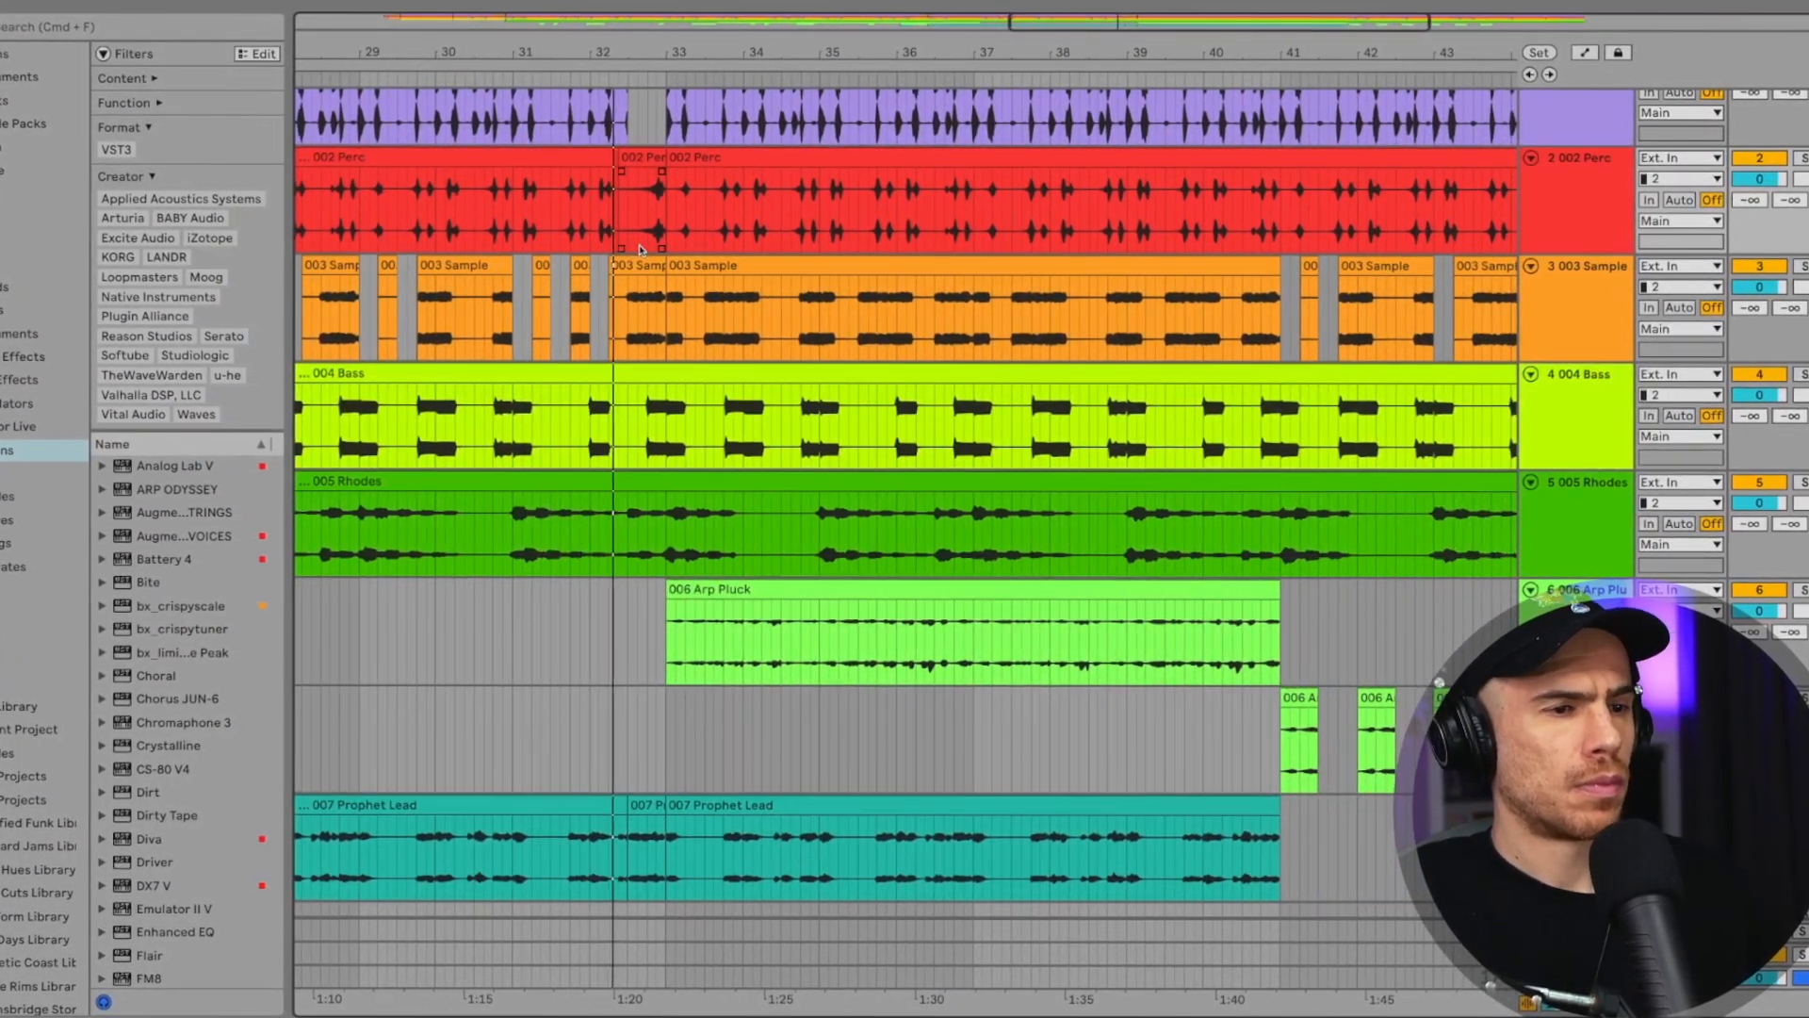
{"action": "scroll", "scroll_direction": "right", "scroll_amount": 3}
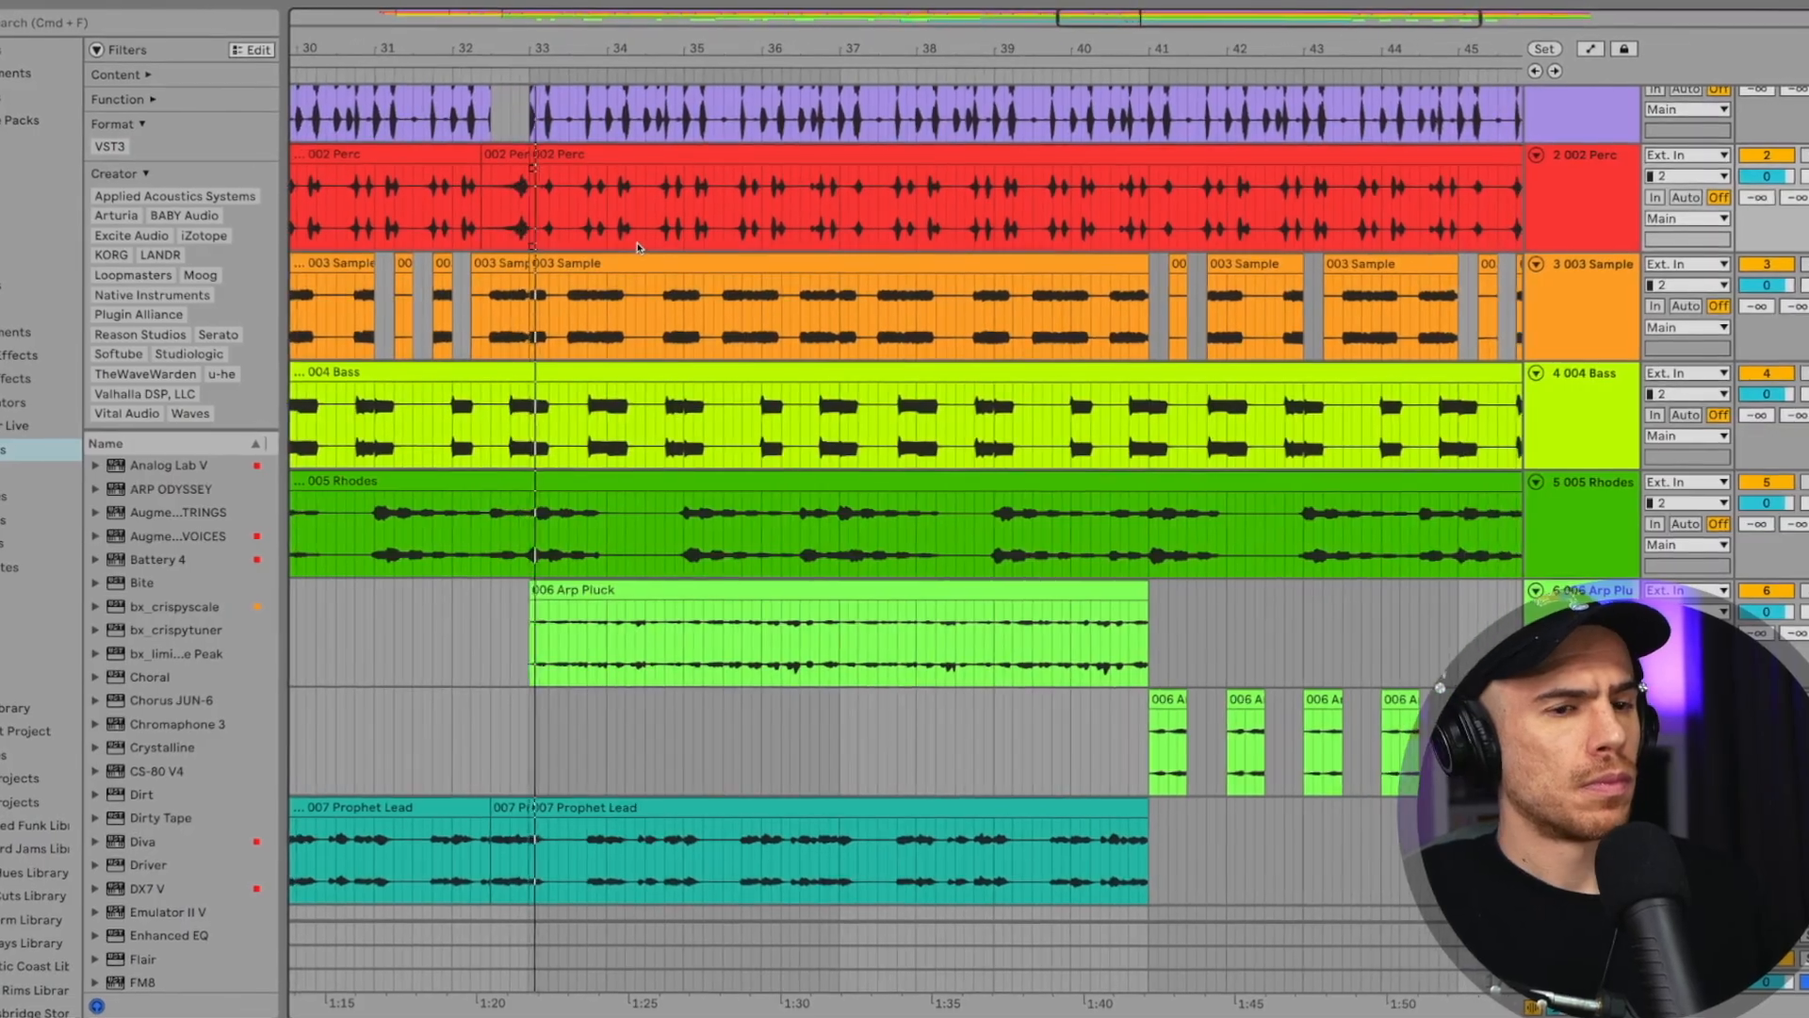